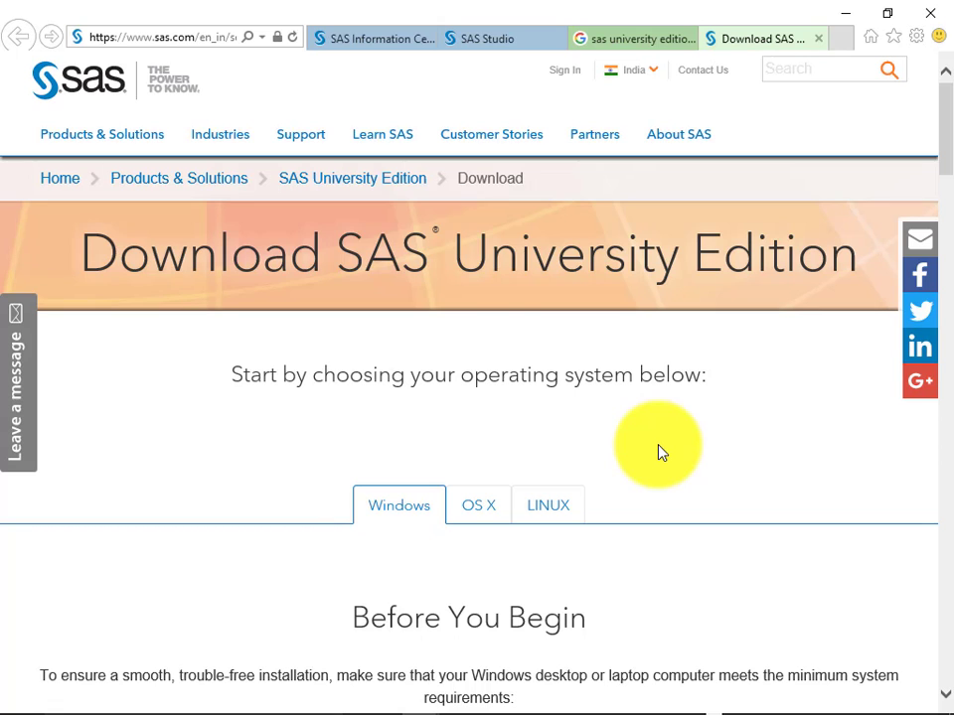
# - Start the SAS University Edition virtual machine from the VirtualBox Machine menu
pyautogui.scroll(-3)
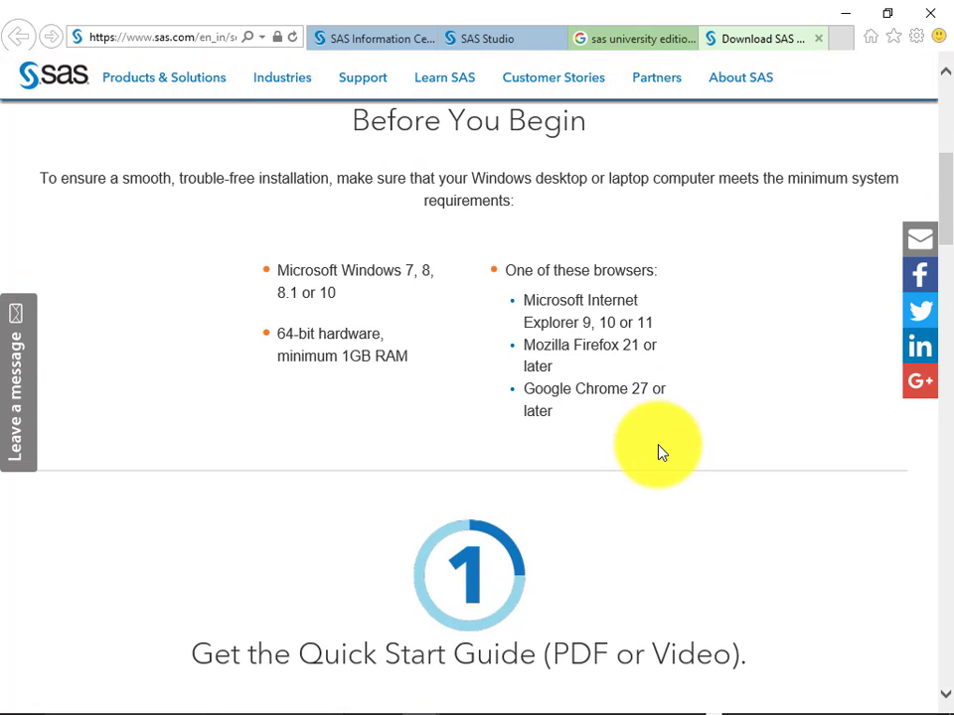
pyautogui.scroll(-3)
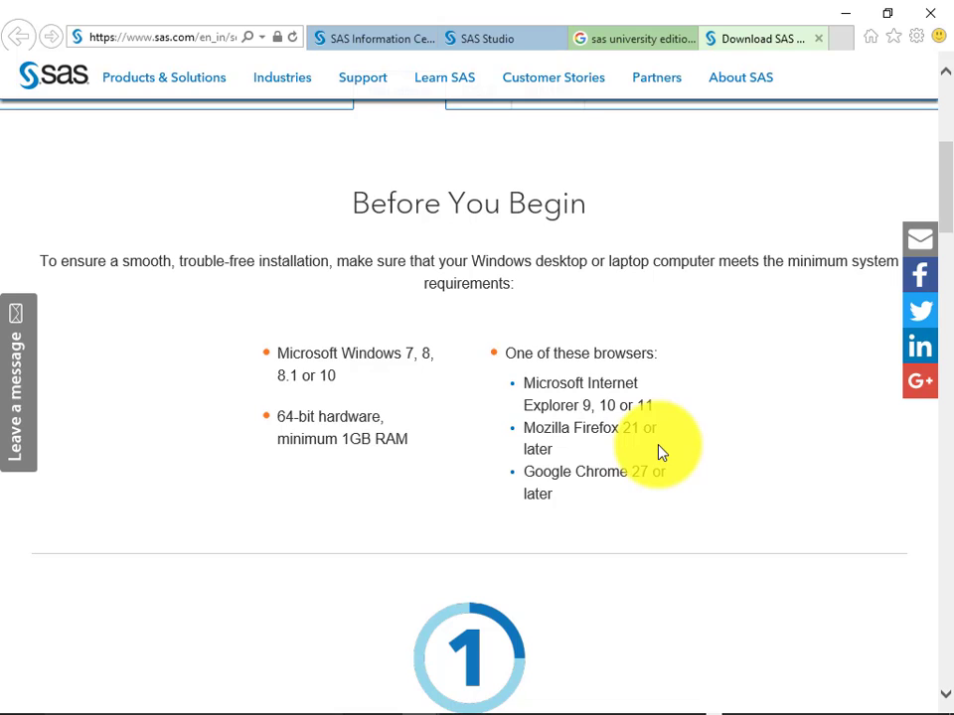
pyautogui.scroll(-3)
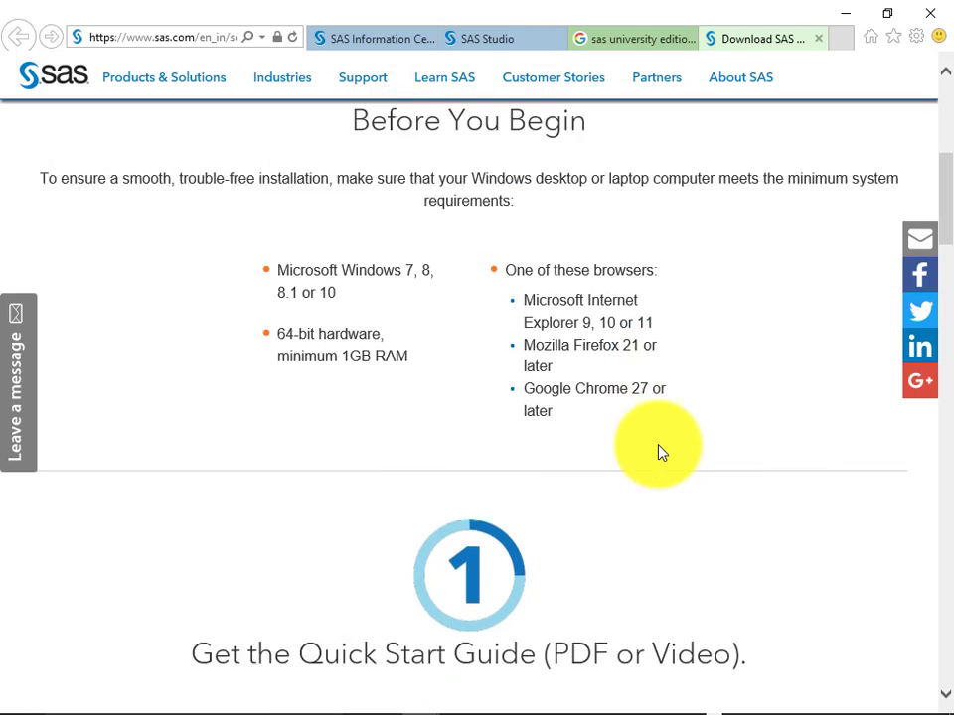
pyautogui.scroll(-3)
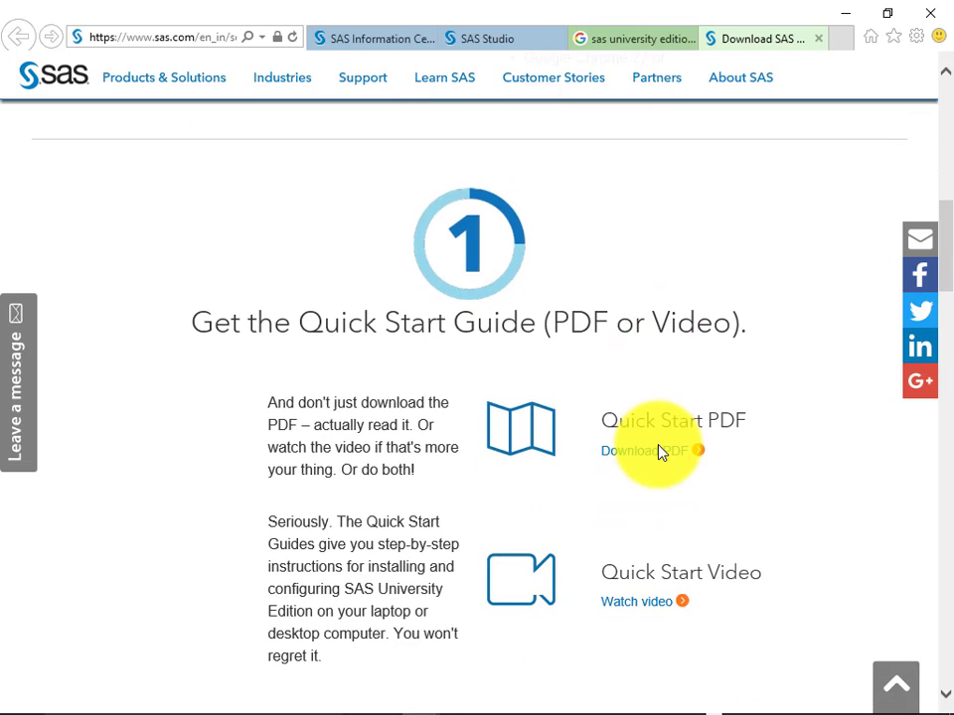
pyautogui.scroll(-3)
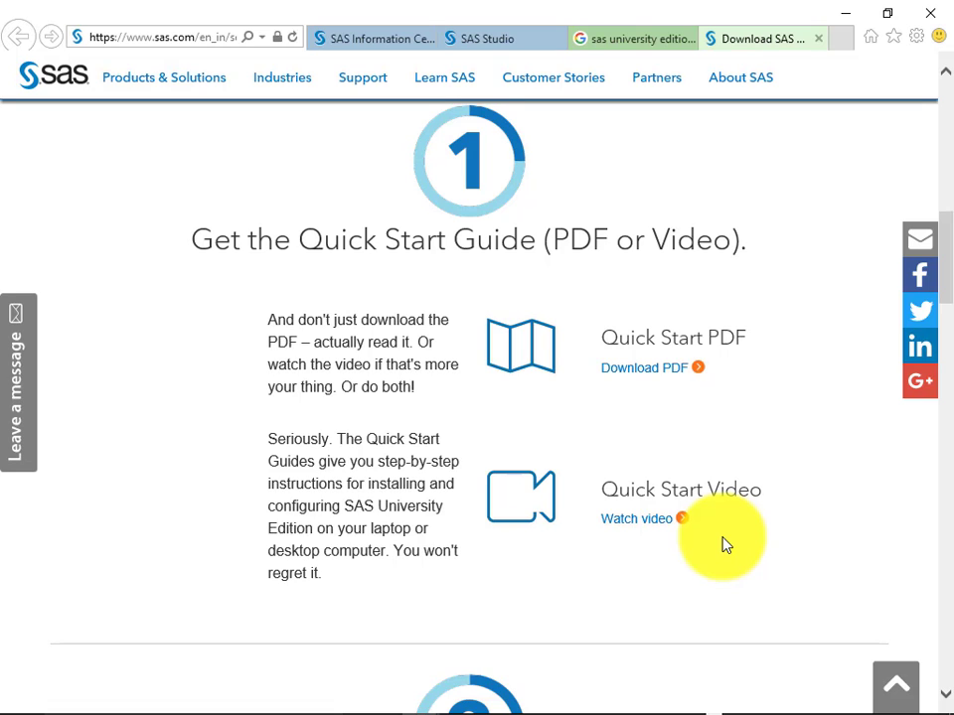
pyautogui.moveTo(616, 524)
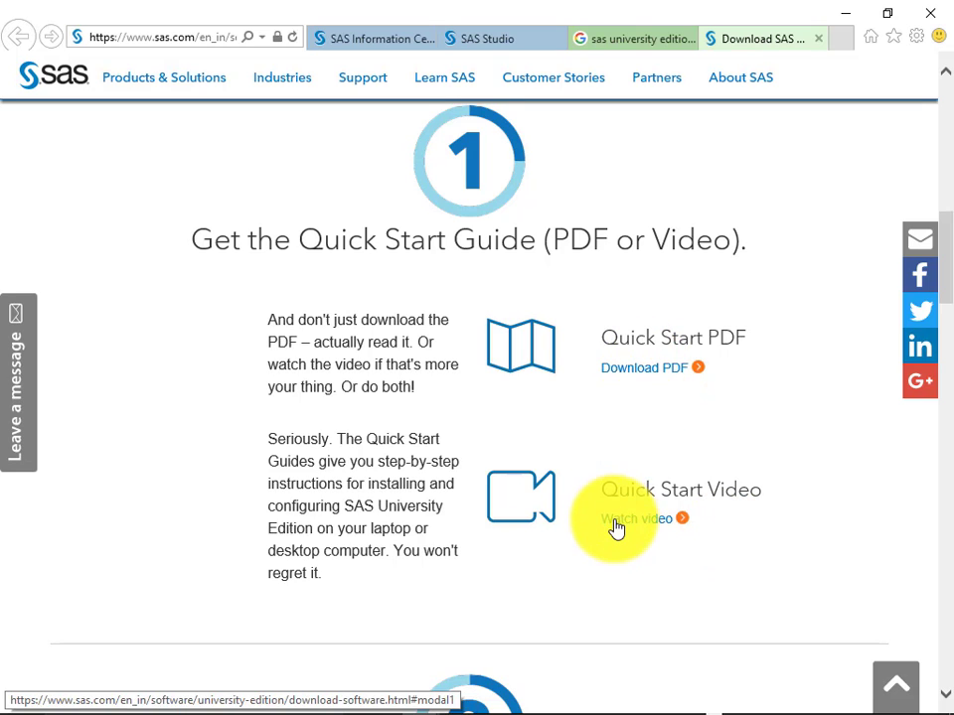
pyautogui.moveTo(780, 572)
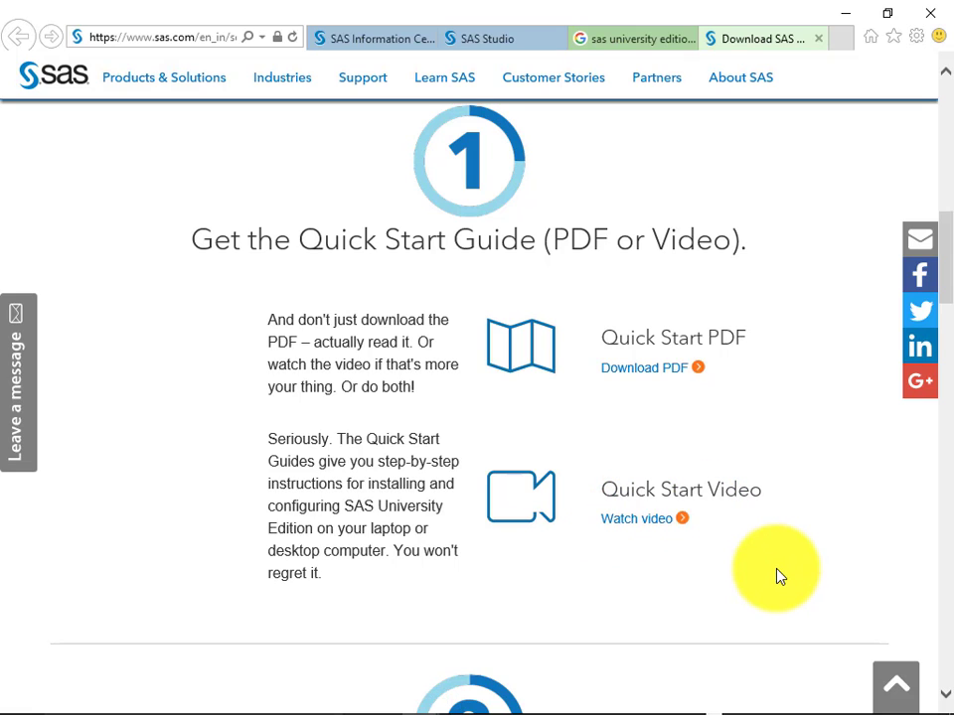
pyautogui.moveTo(755, 568)
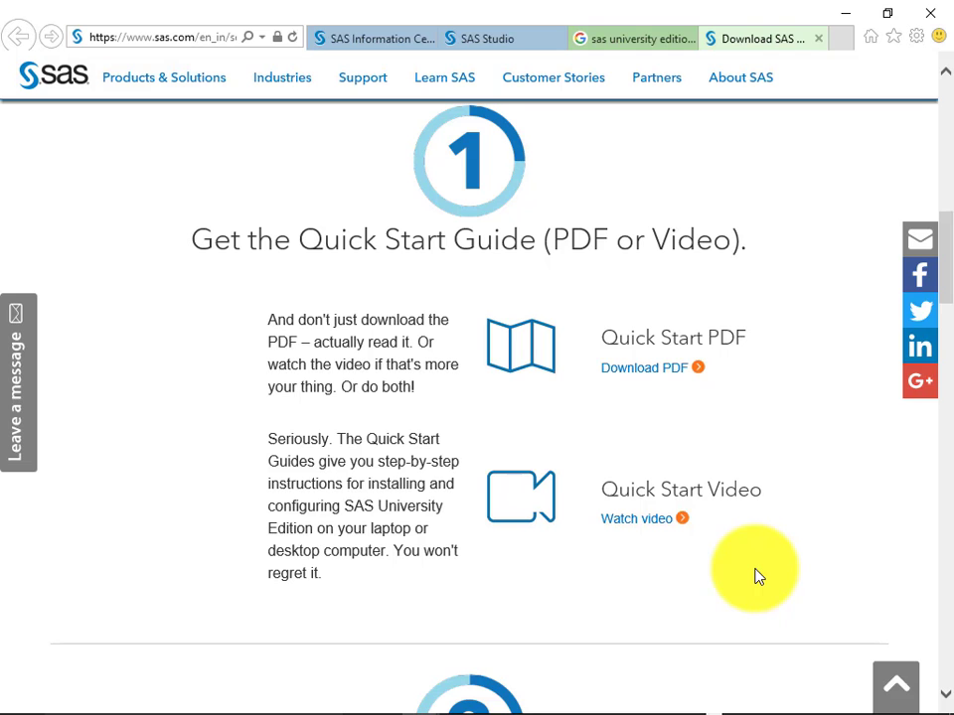
pyautogui.scroll(-3)
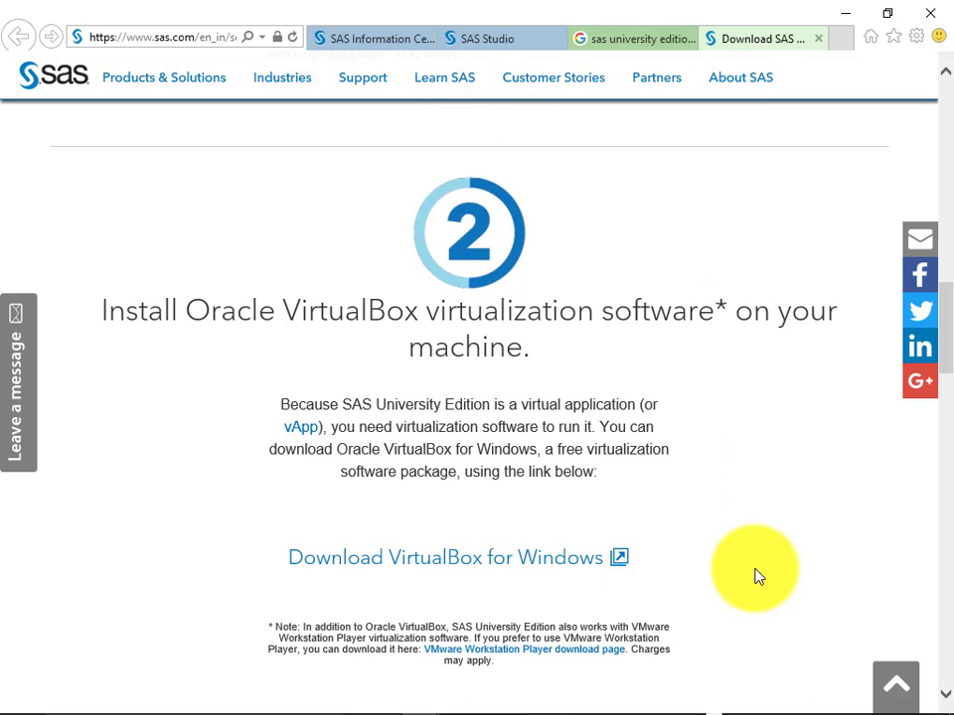
pyautogui.scroll(-3)
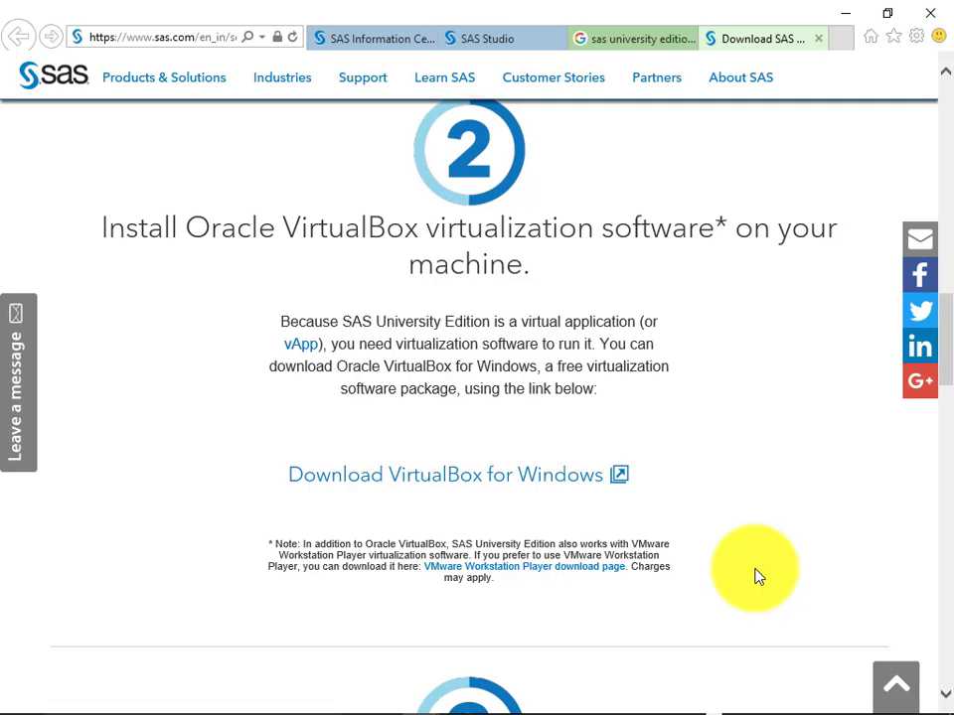
pyautogui.scroll(-3)
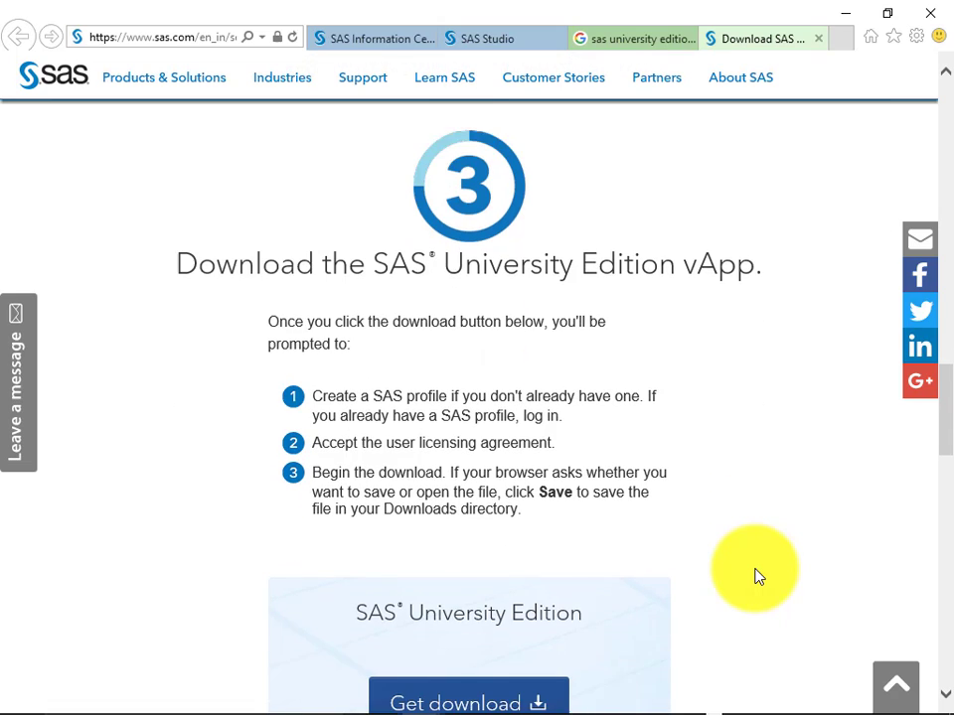
pyautogui.scroll(-3)
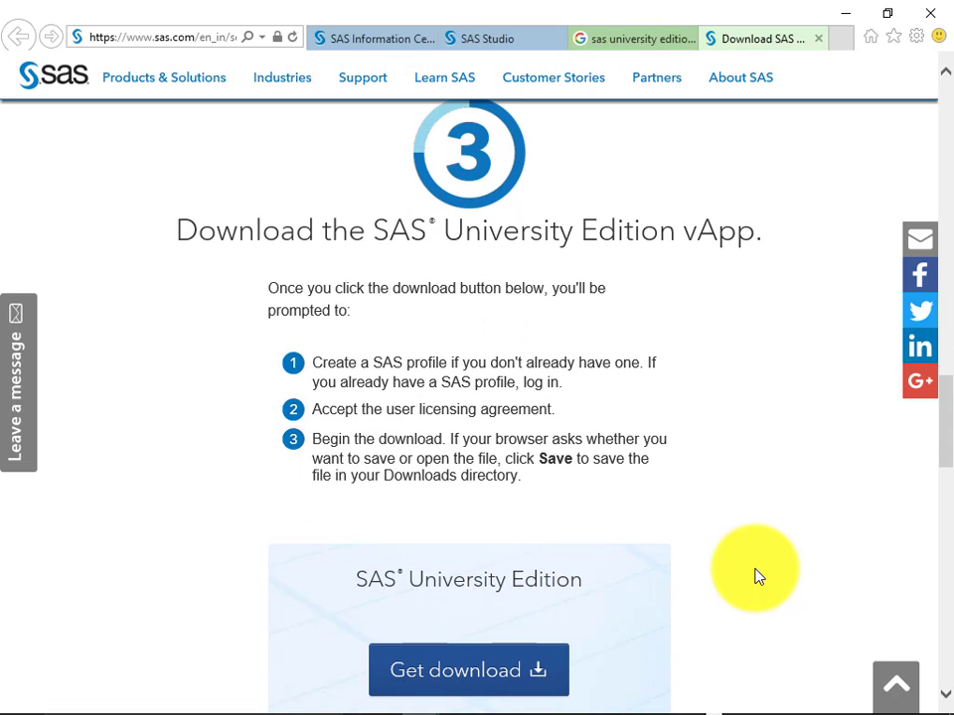
pyautogui.scroll(-3)
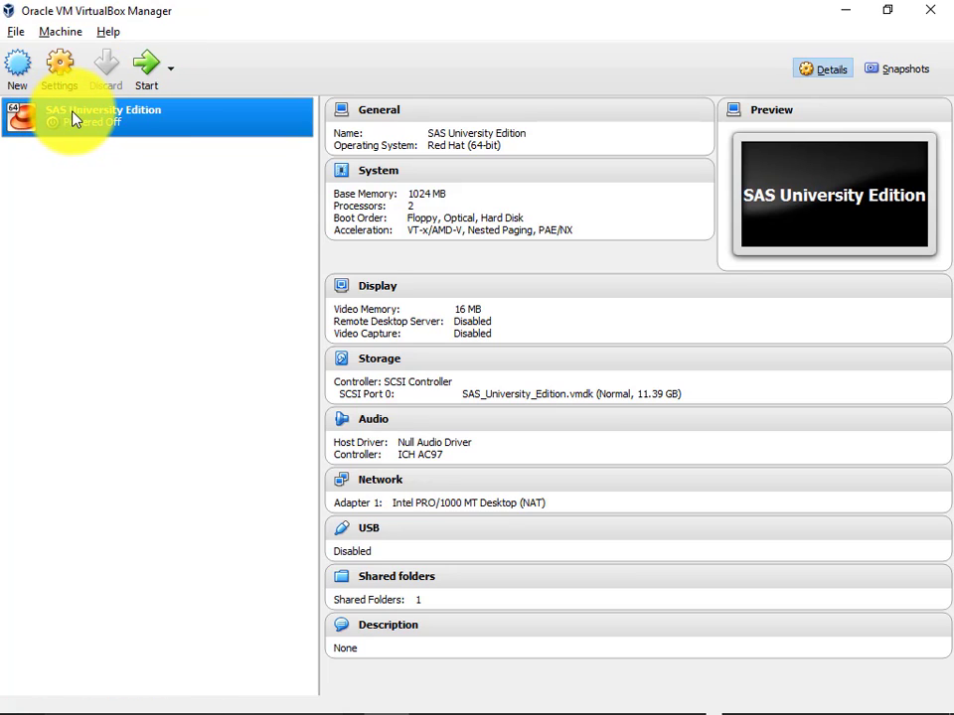
pyautogui.moveTo(142, 120)
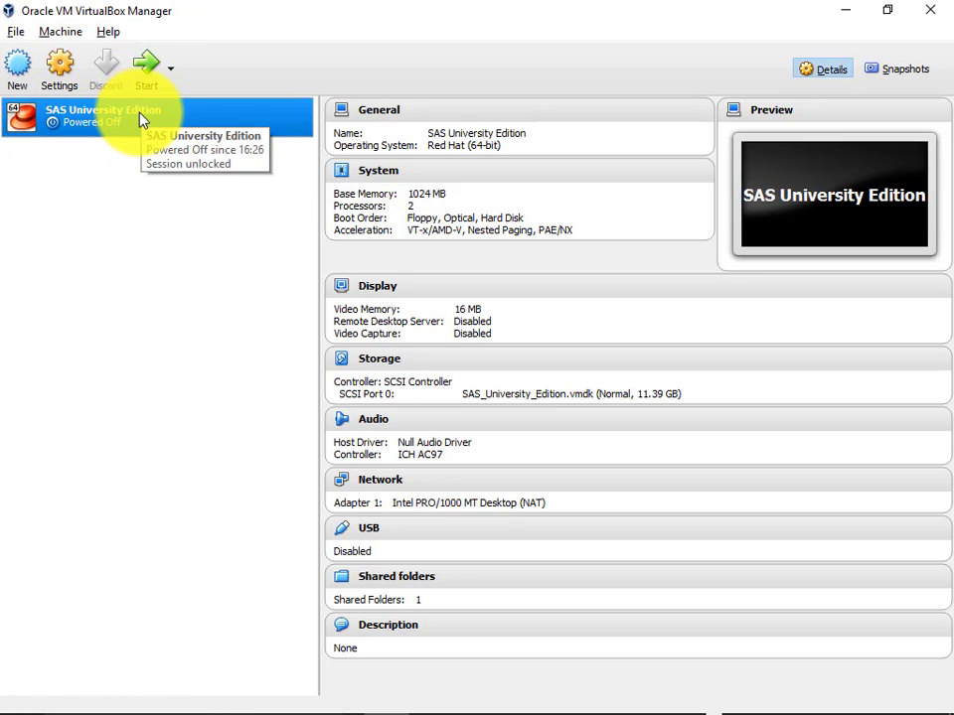
pyautogui.moveTo(80, 89)
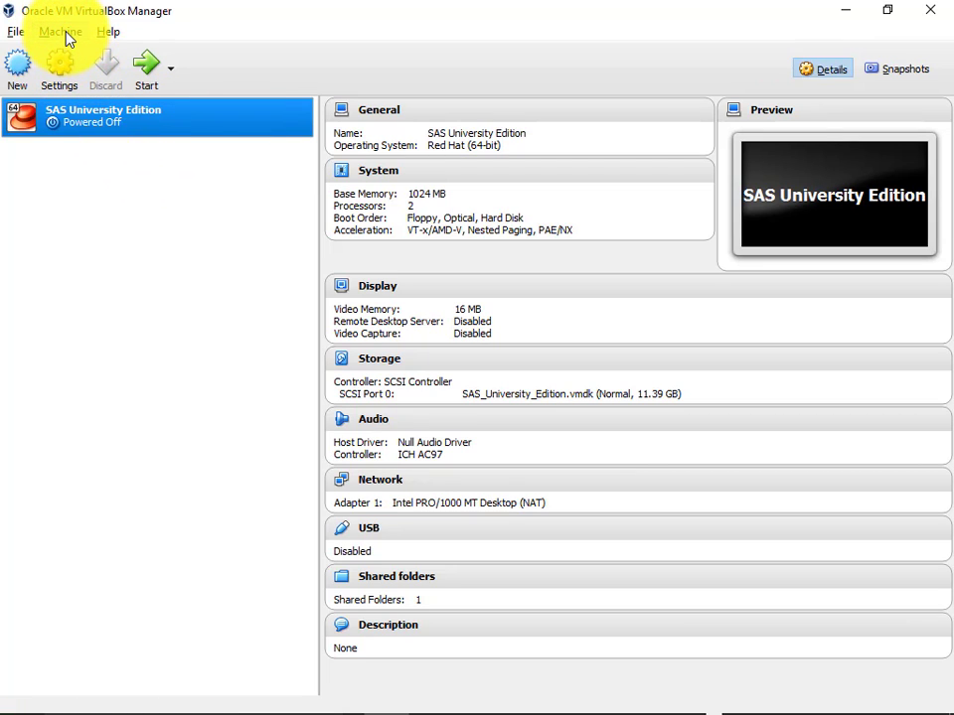
pyautogui.click(59, 31)
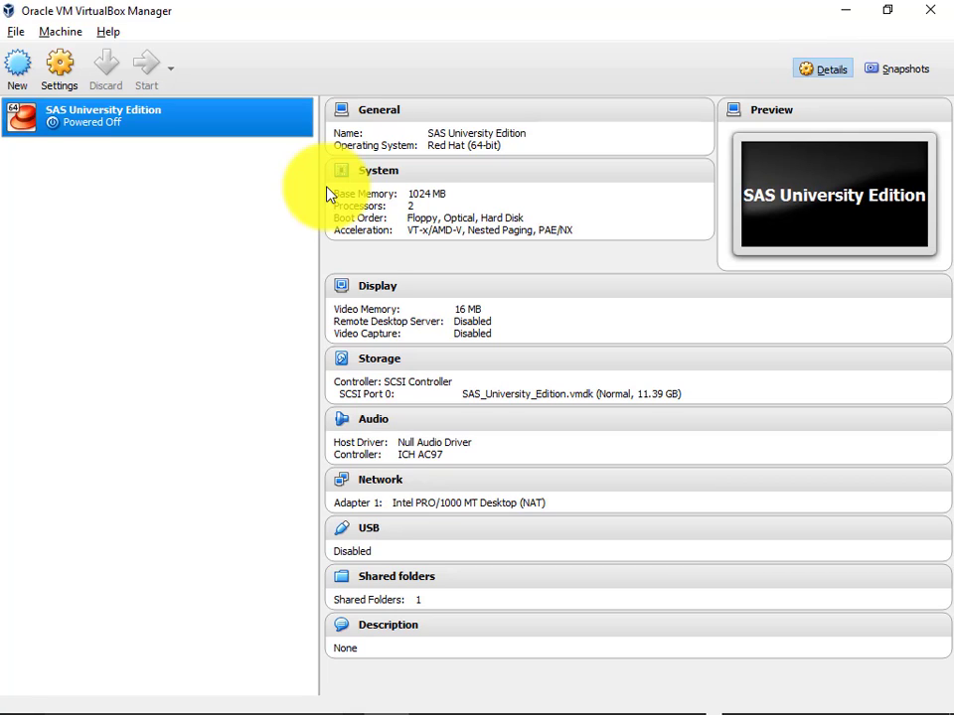
pyautogui.click(146, 67)
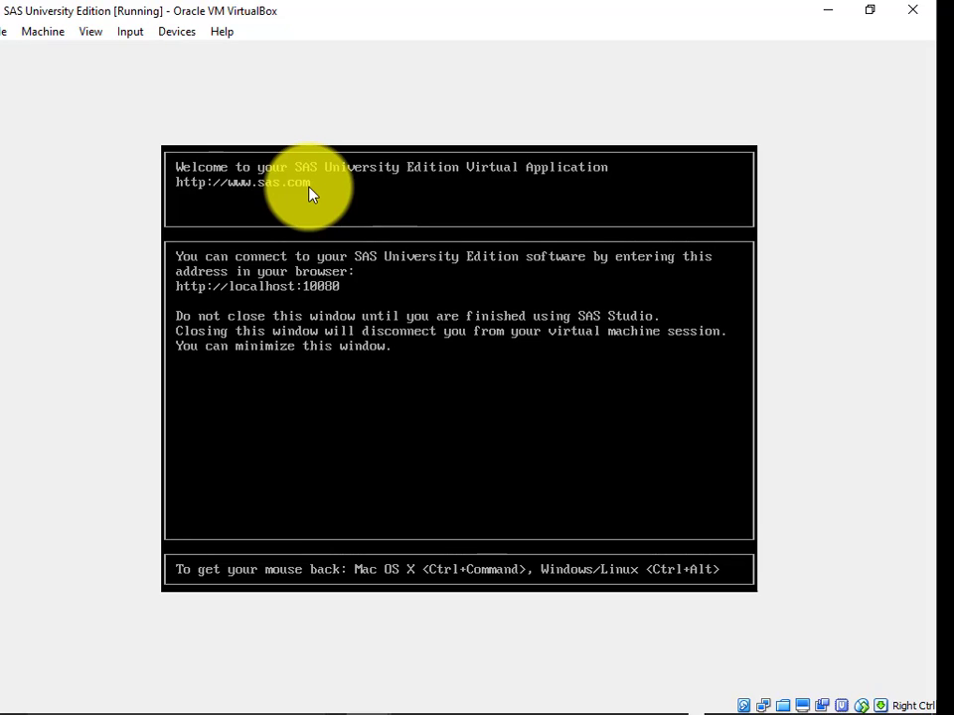
pyautogui.moveTo(291, 140)
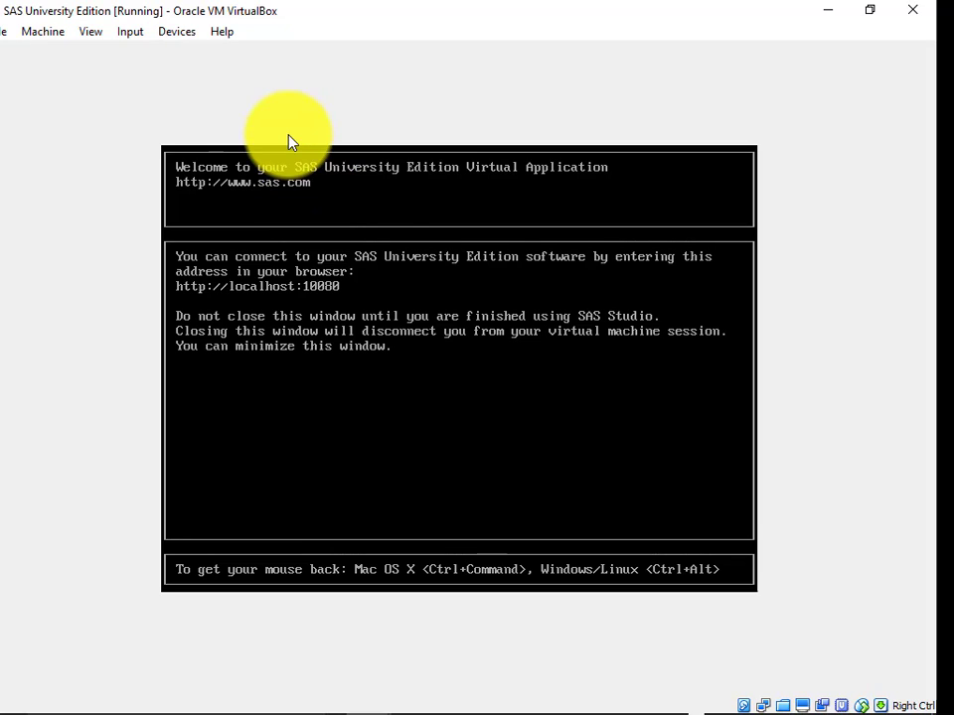
pyautogui.moveTo(832, 14)
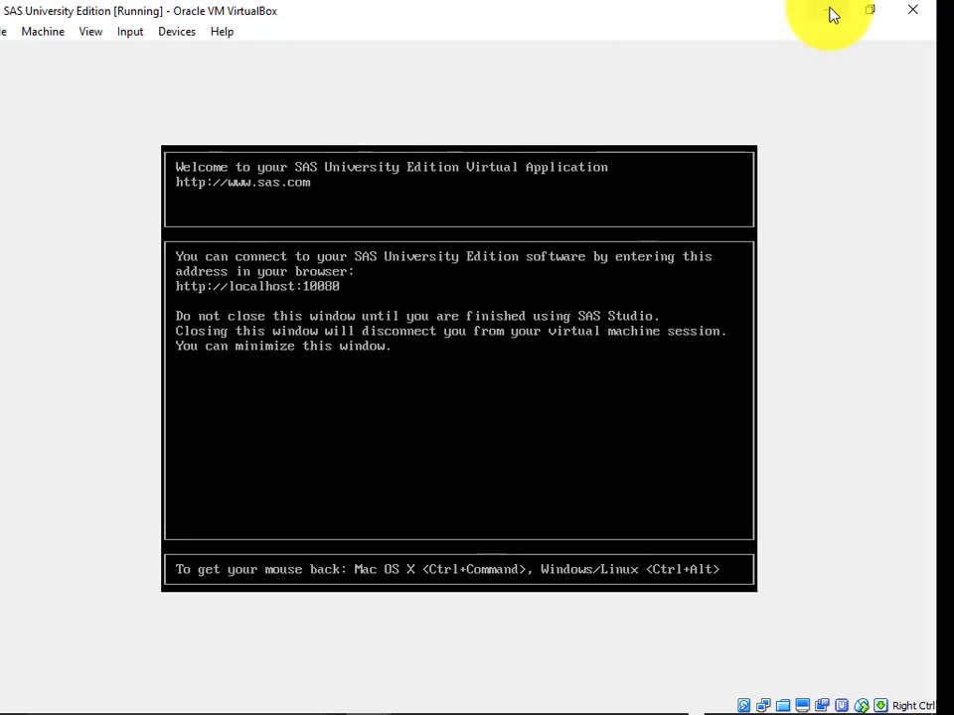
pyautogui.moveTo(831, 13)
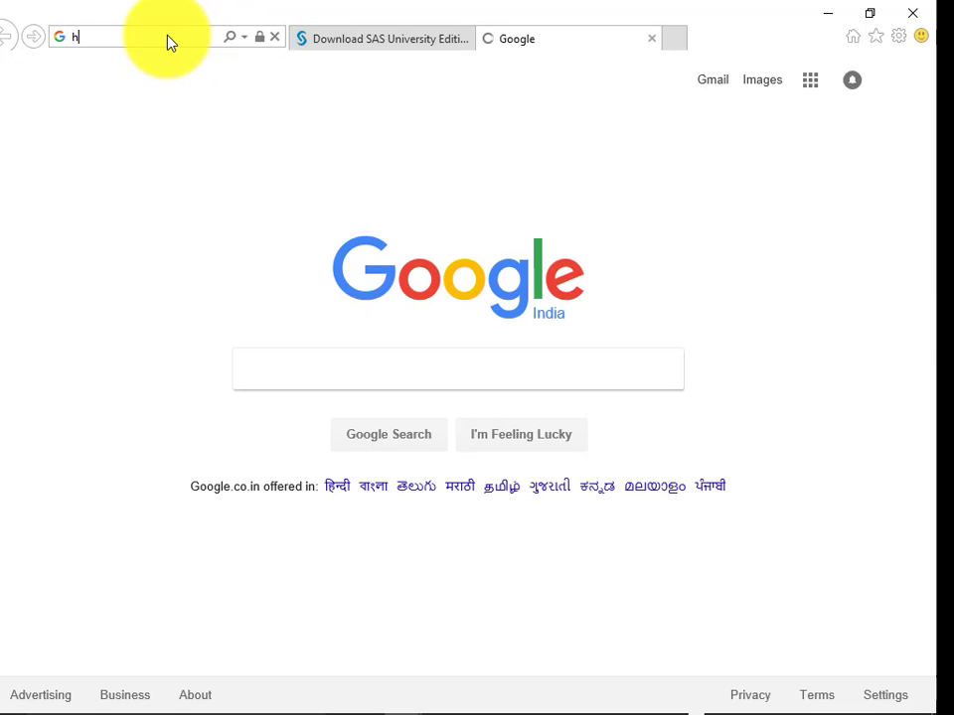
pyautogui.write('ttp://localhost:10080/')
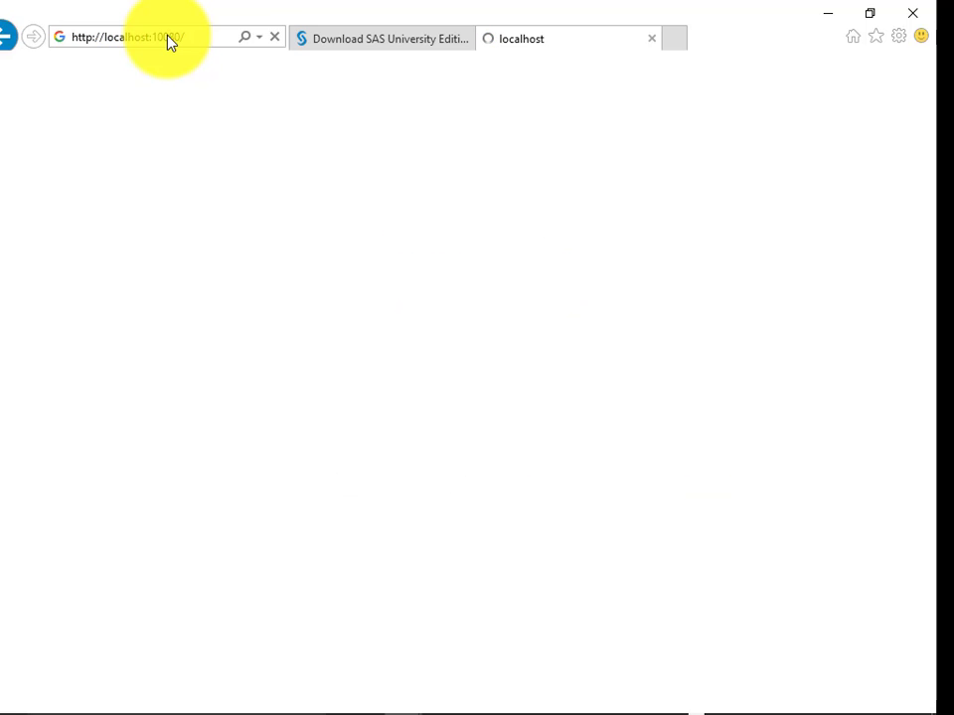
pyautogui.write('SASInform')
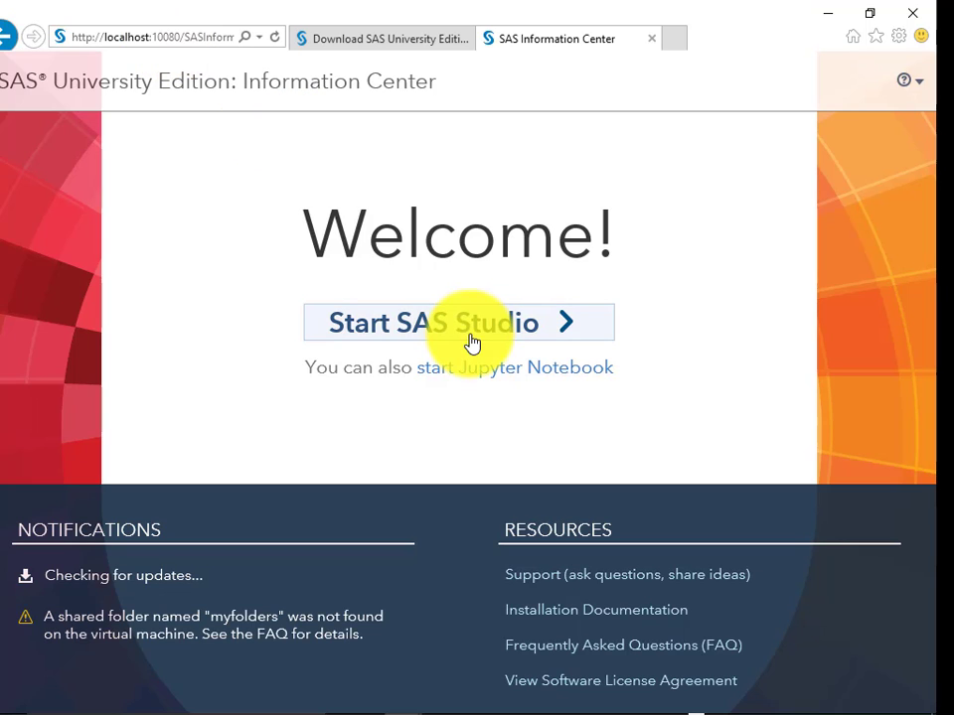
# - Launch SAS Studio from the Information Center, then switch to the File Explorer window
pyautogui.click(458, 323)
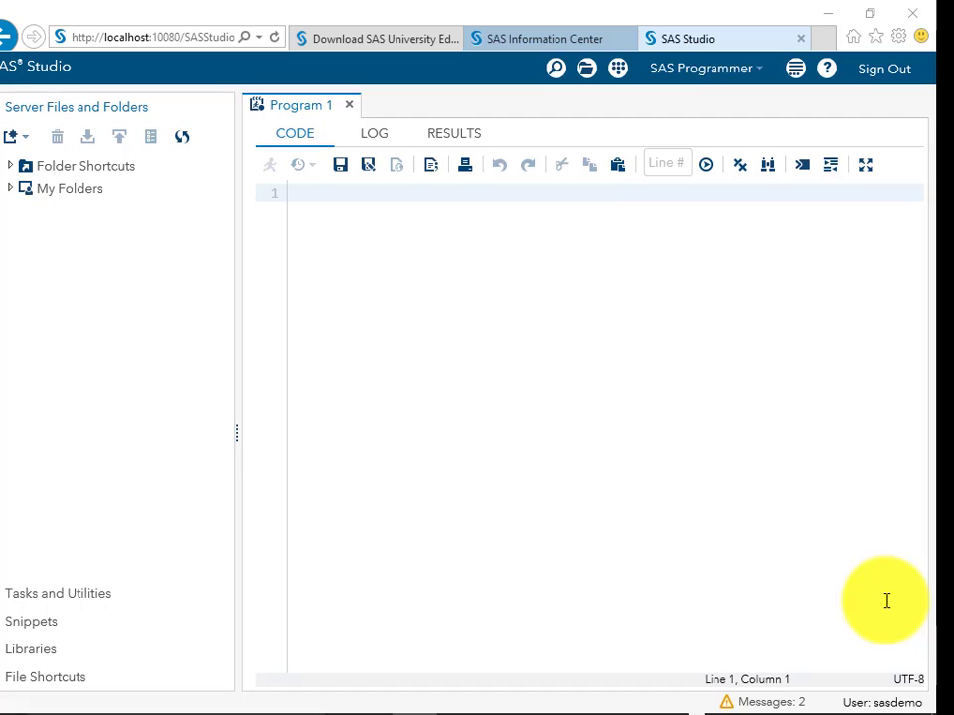
pyautogui.press('alt+tab')
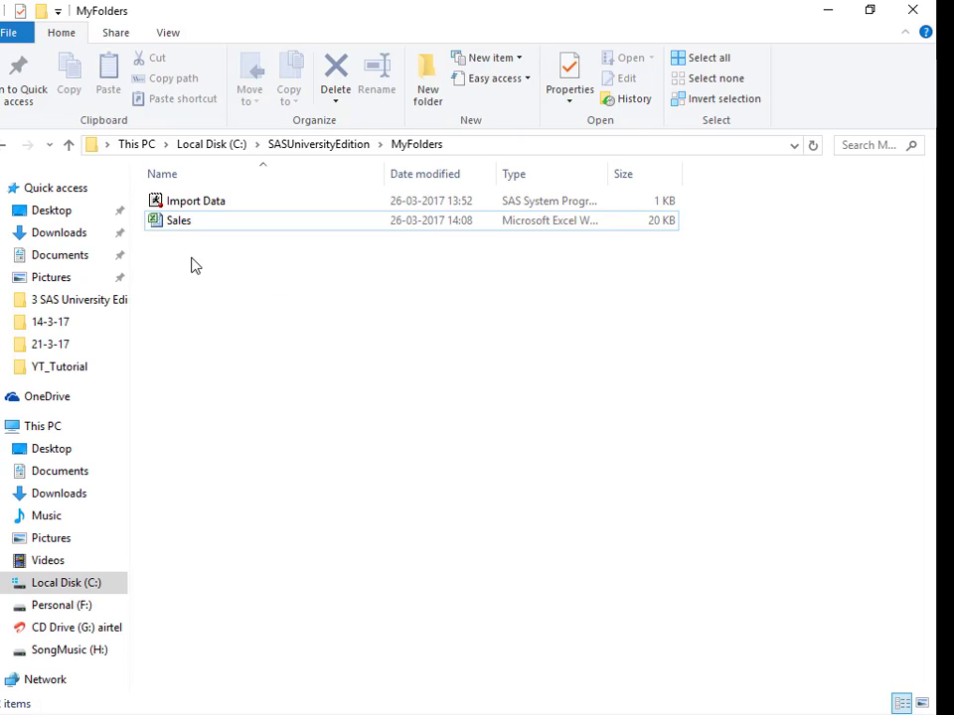
# - Select the Sales Excel file in C:\SASUniversityEdition\MyFolders
pyautogui.click(179, 220)
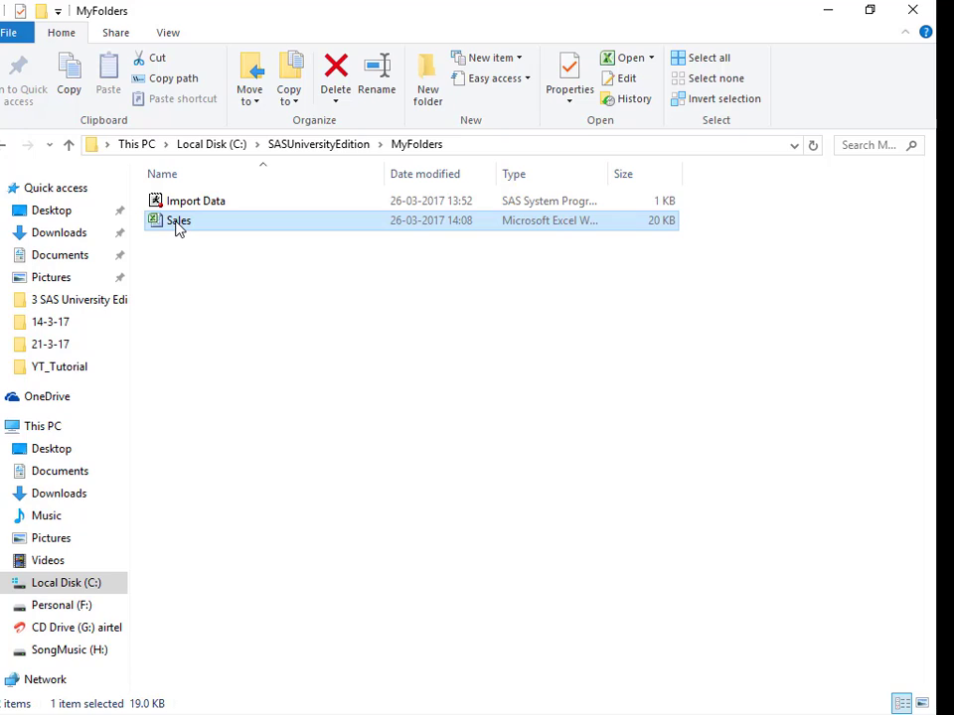
# - Open the Sales workbook in Excel and inspect the Country column on the unitedstates sheet
pyautogui.doubleClick(179, 220)
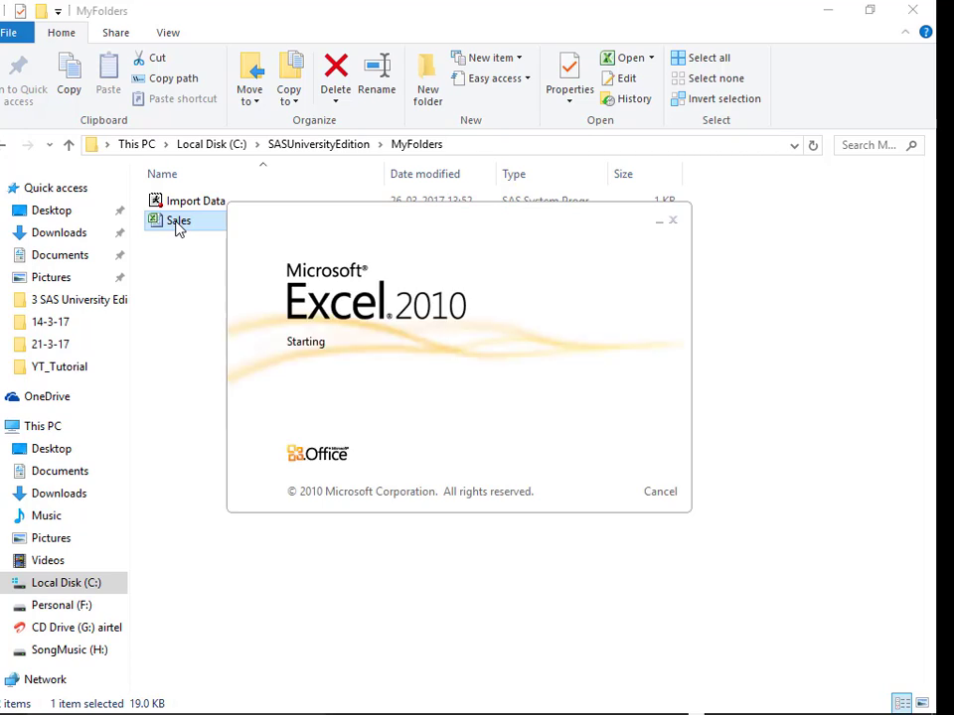
pyautogui.doubleClick(179, 219)
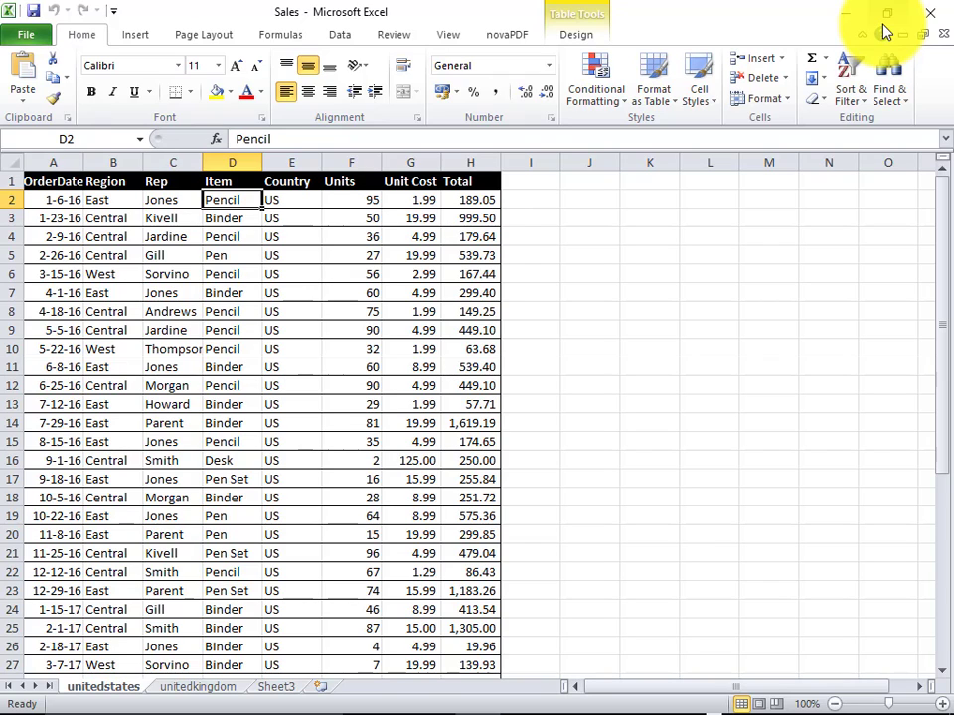
pyautogui.moveTo(941, 276)
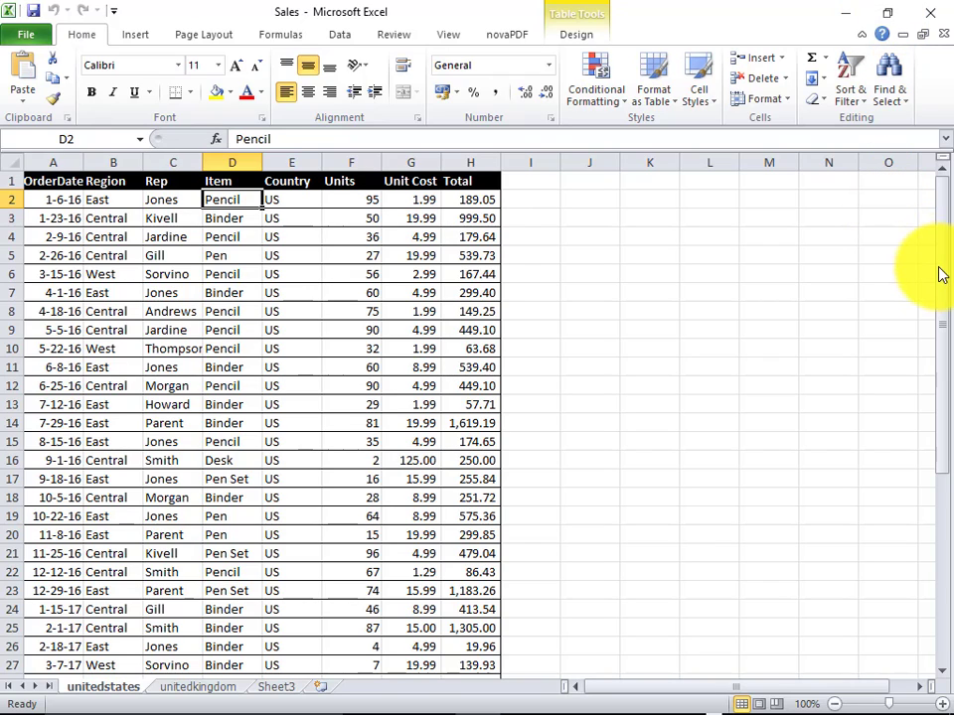
pyautogui.moveTo(942, 278); pyautogui.dragTo(941, 546)
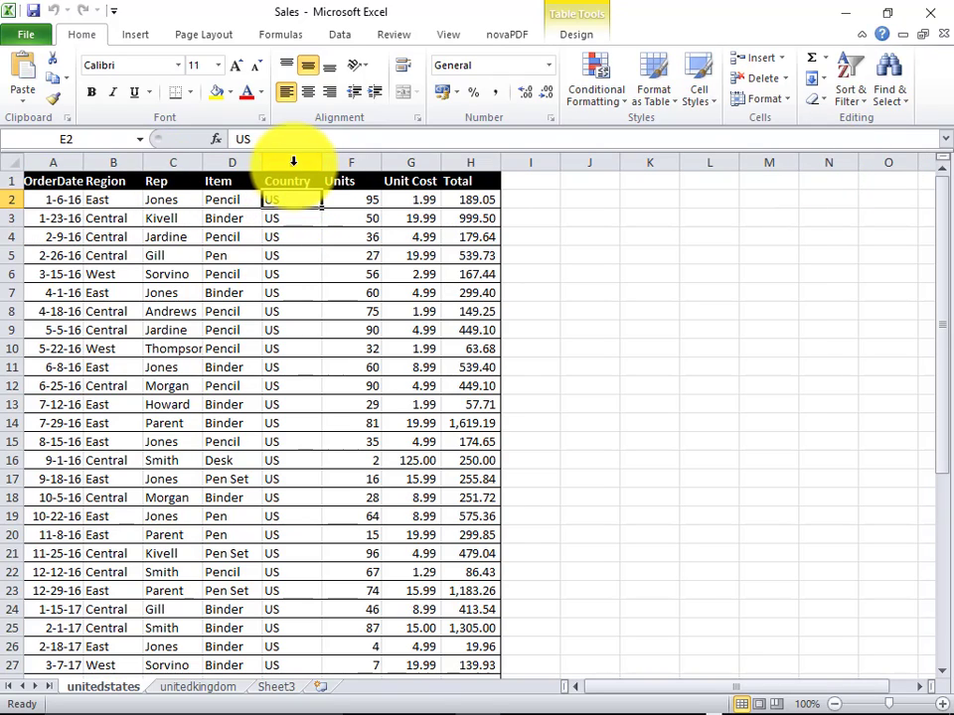
pyautogui.click(287, 181)
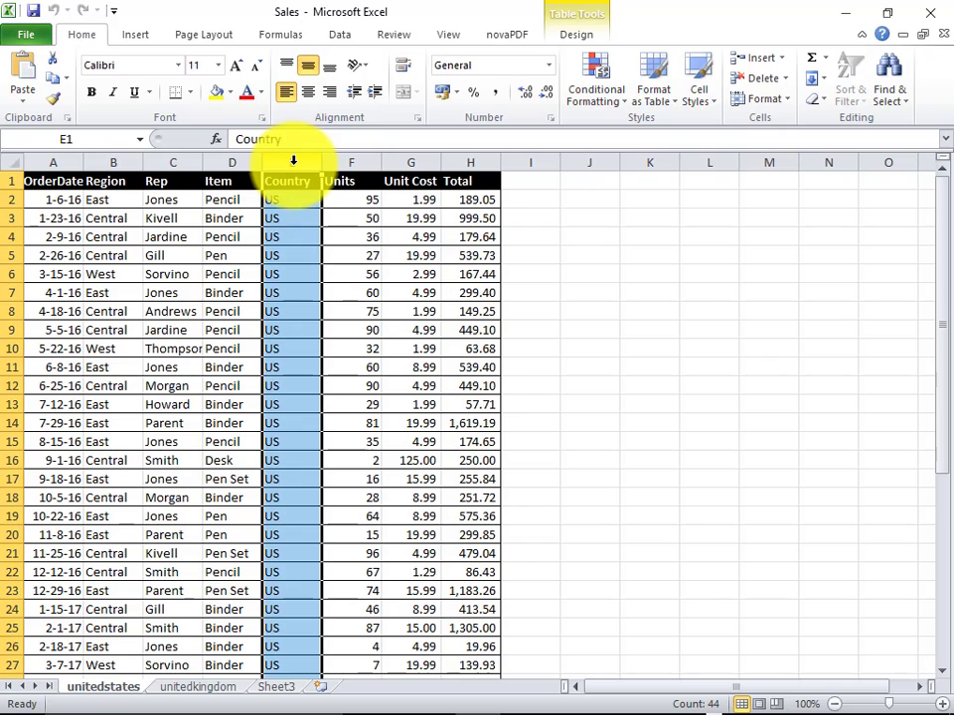
pyautogui.click(291, 200)
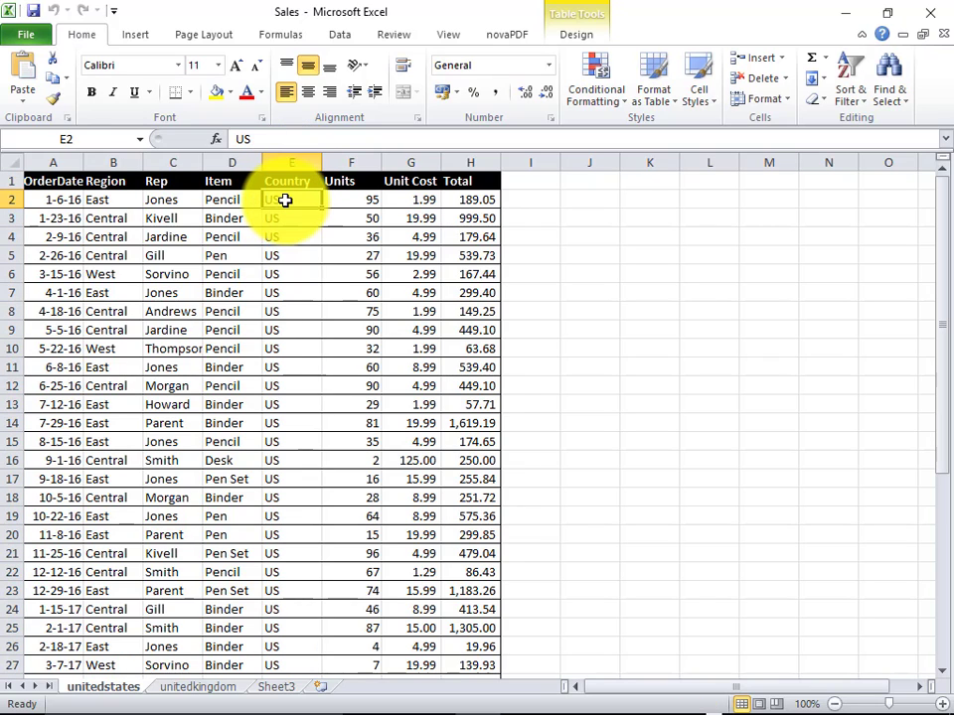
pyautogui.scroll(-3)
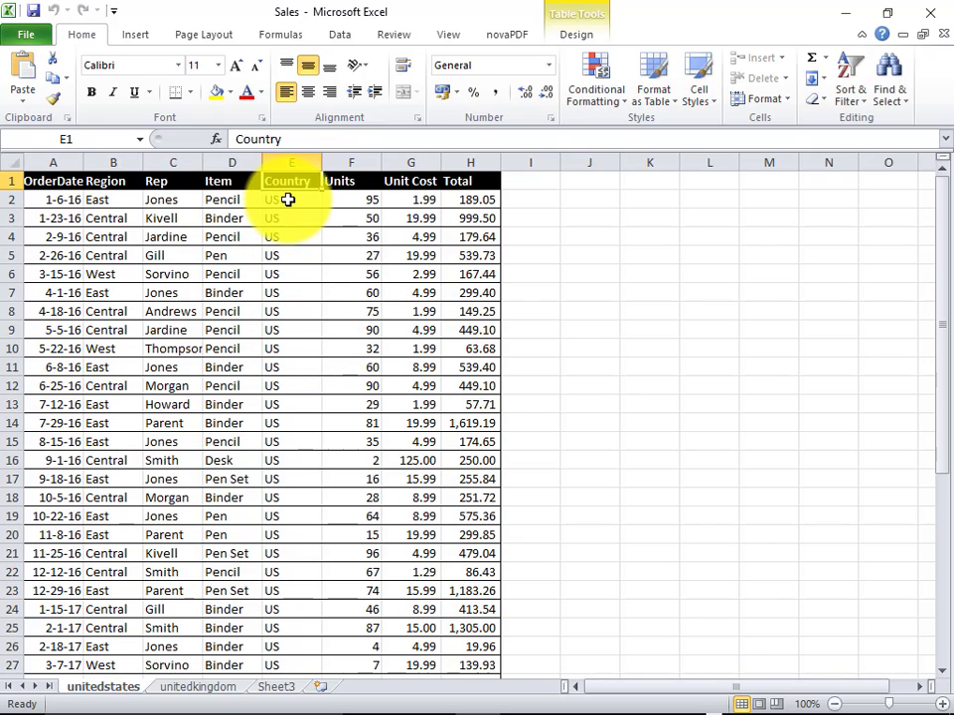
pyautogui.click(291, 199)
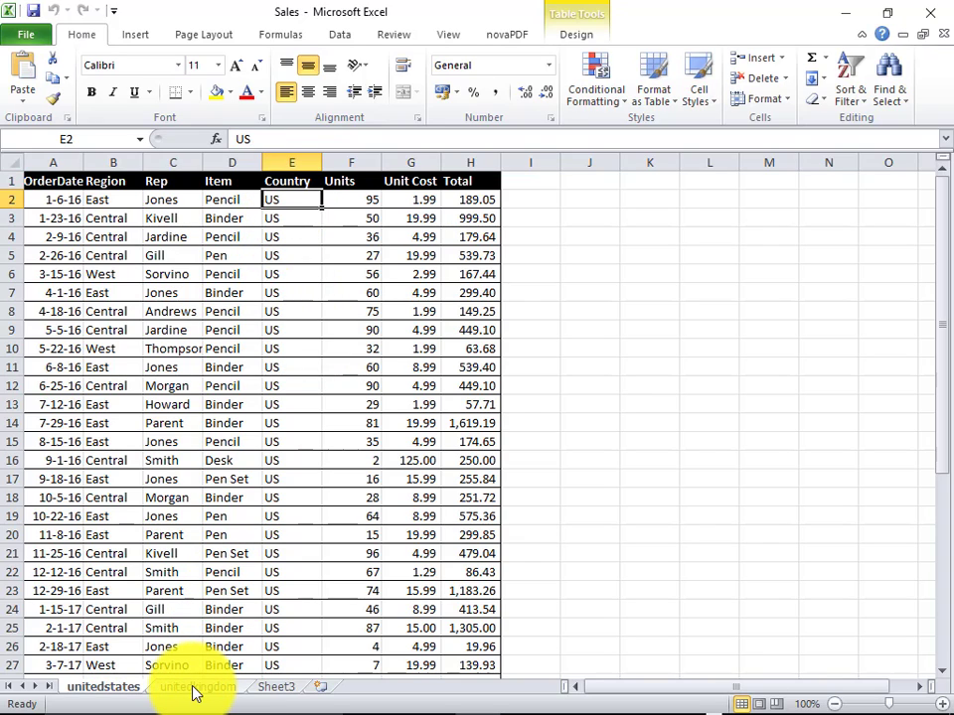
# - Check the Country values on the unitedkingdom sheet, then return to SAS Studio
pyautogui.click(197, 687)
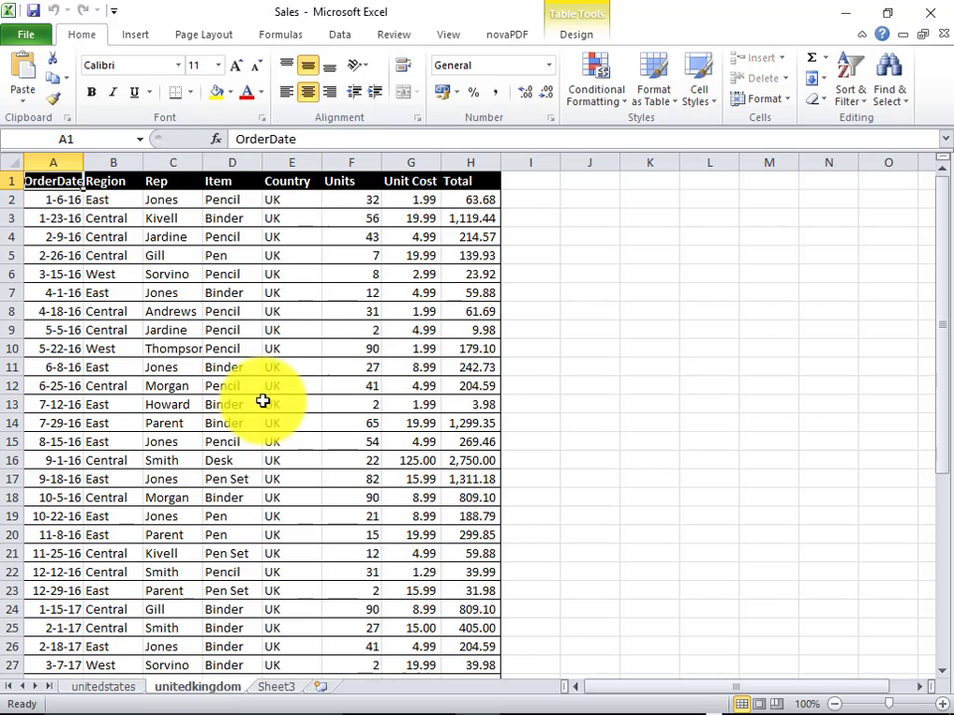
pyautogui.click(291, 200)
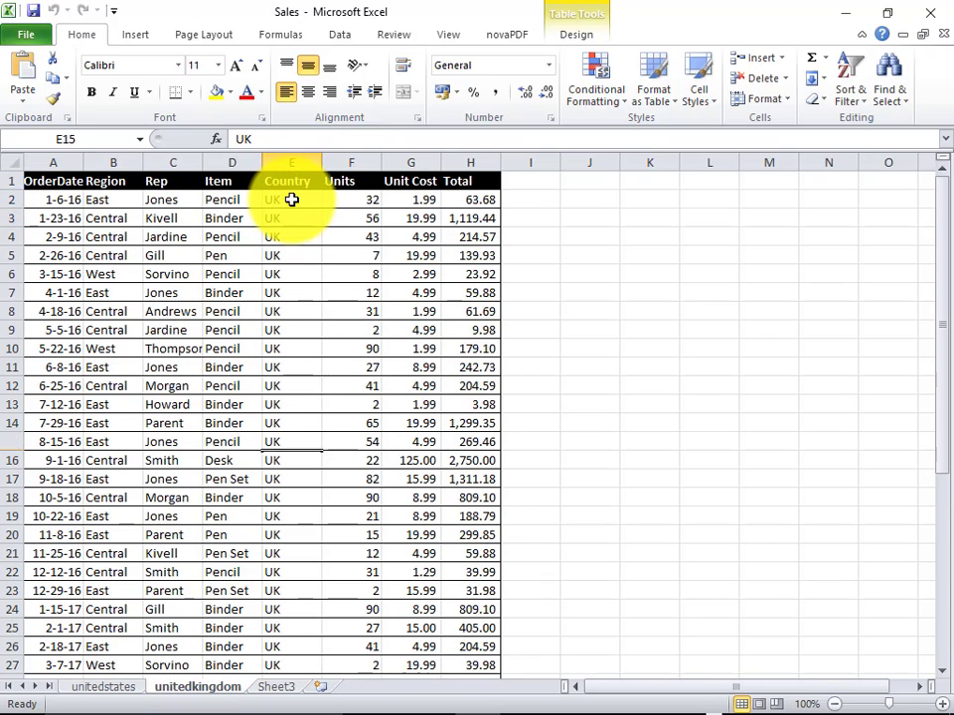
pyautogui.scroll(-3)
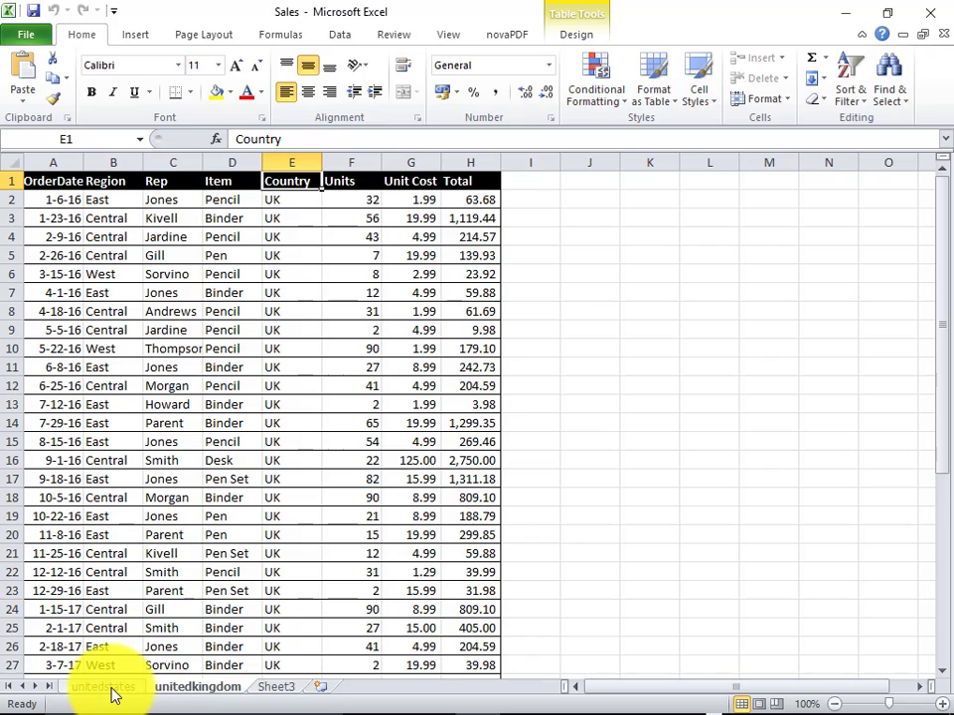
pyautogui.click(103, 687)
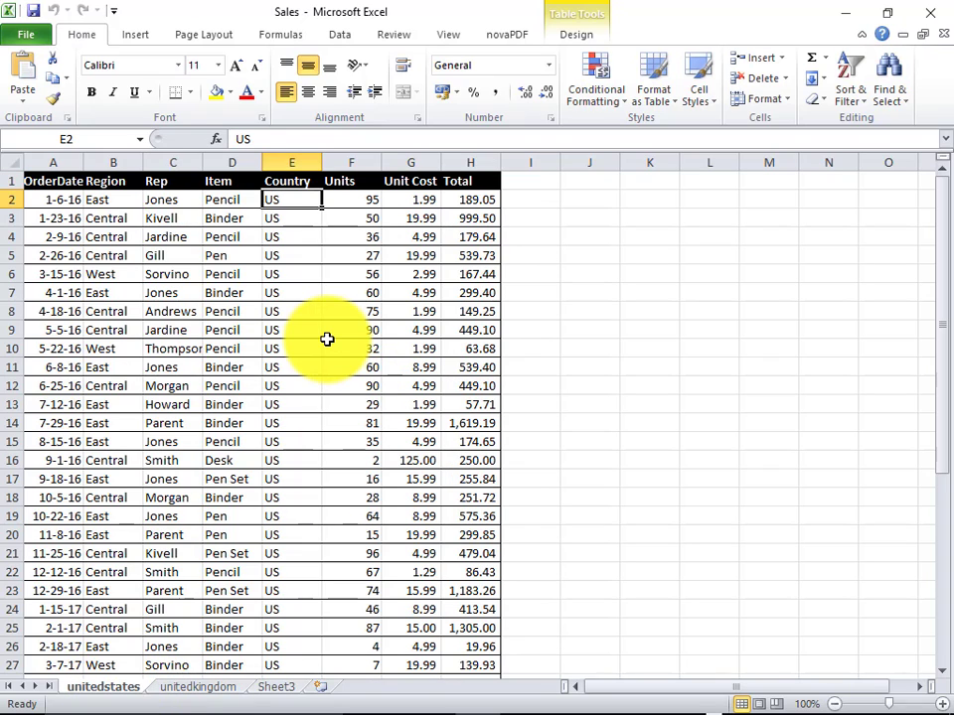
pyautogui.press('alt+tab')
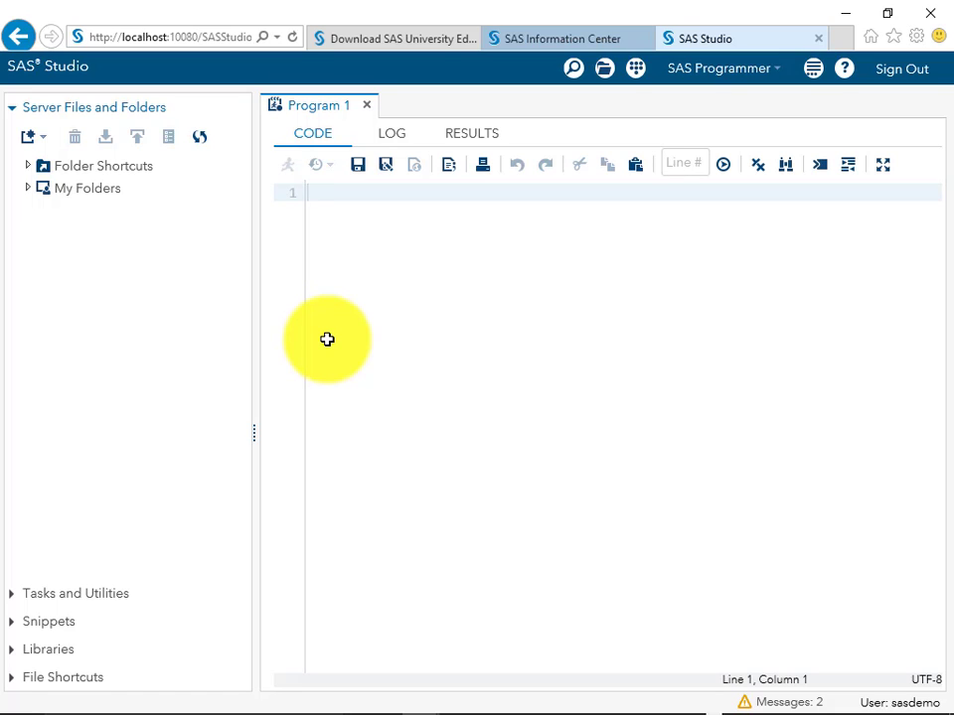
# - Begin the program with proc import datafile="" leaving the path as a placeholder
pyautogui.click(311, 192)
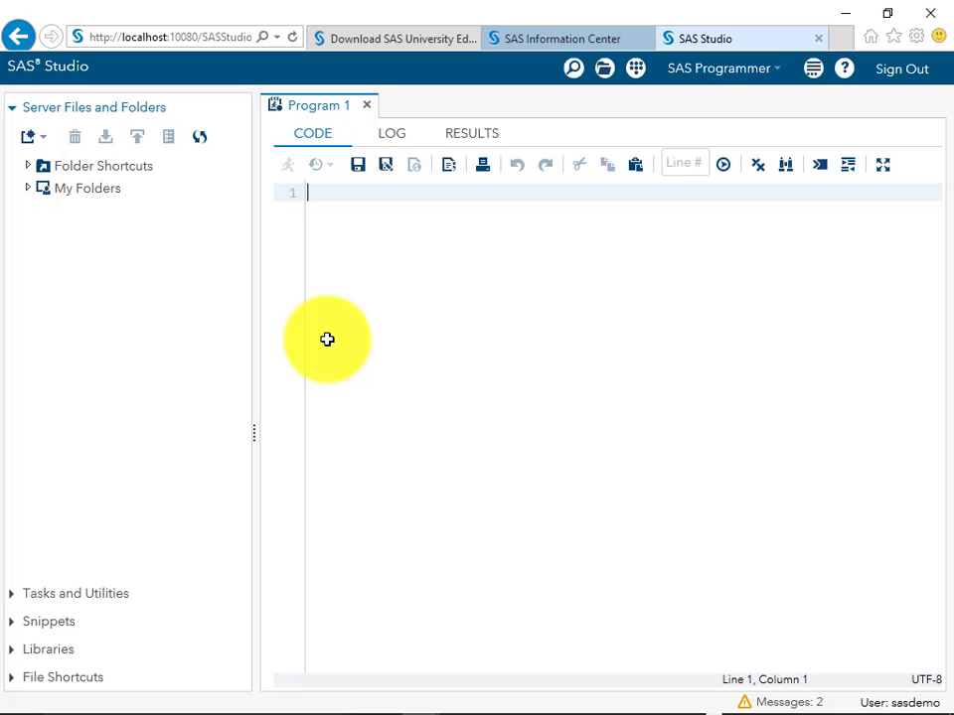
pyautogui.write('proc')
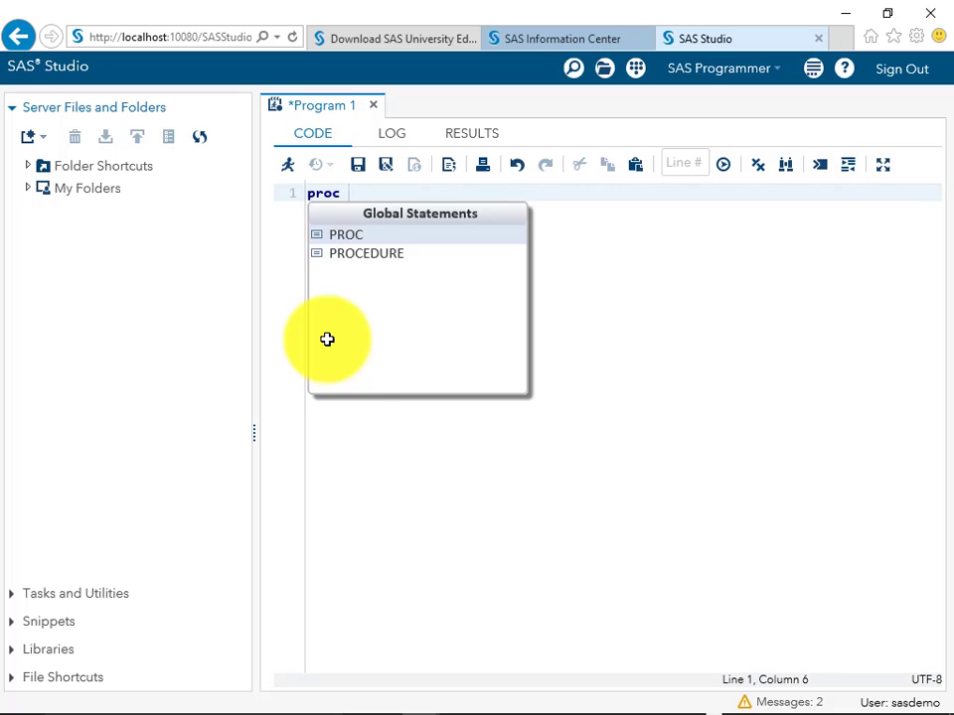
pyautogui.write('impo')
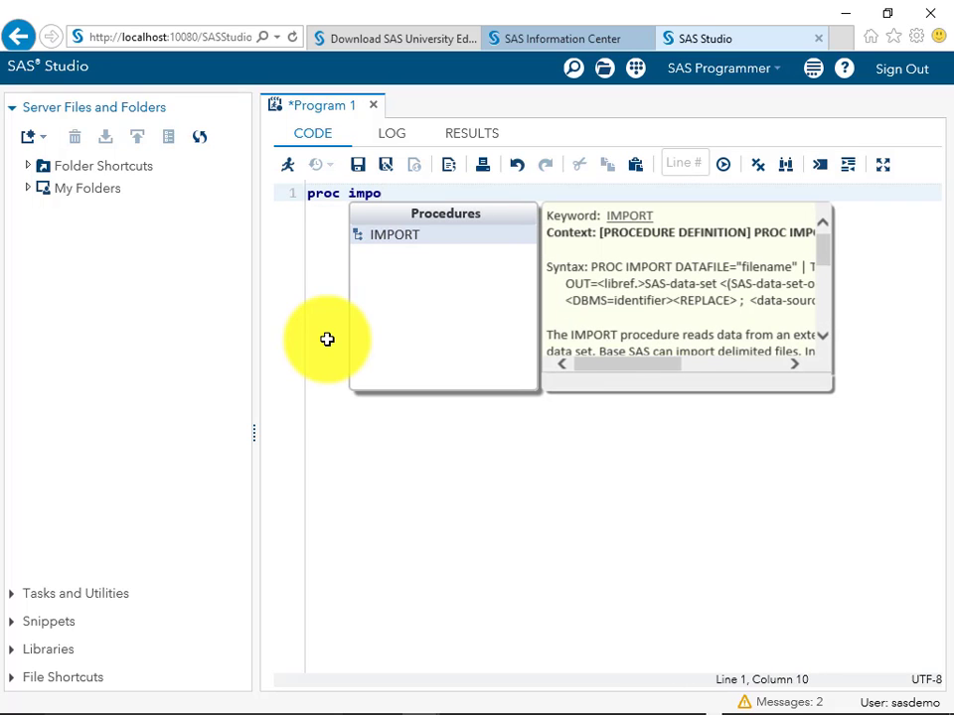
pyautogui.moveTo(395, 239)
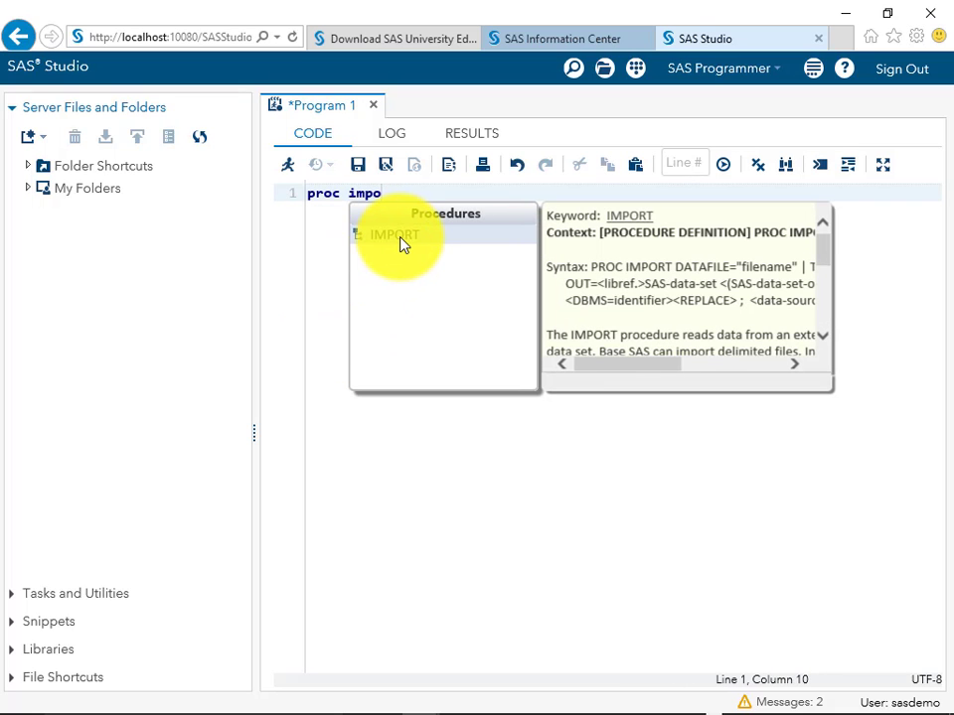
pyautogui.write('rt da')
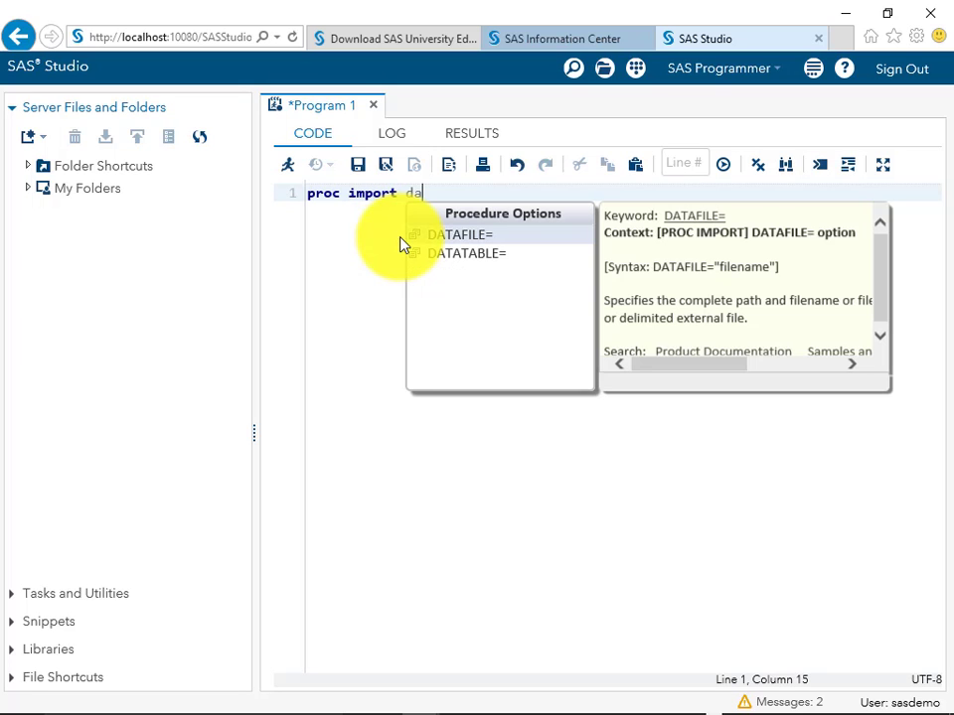
pyautogui.write('tafile=')
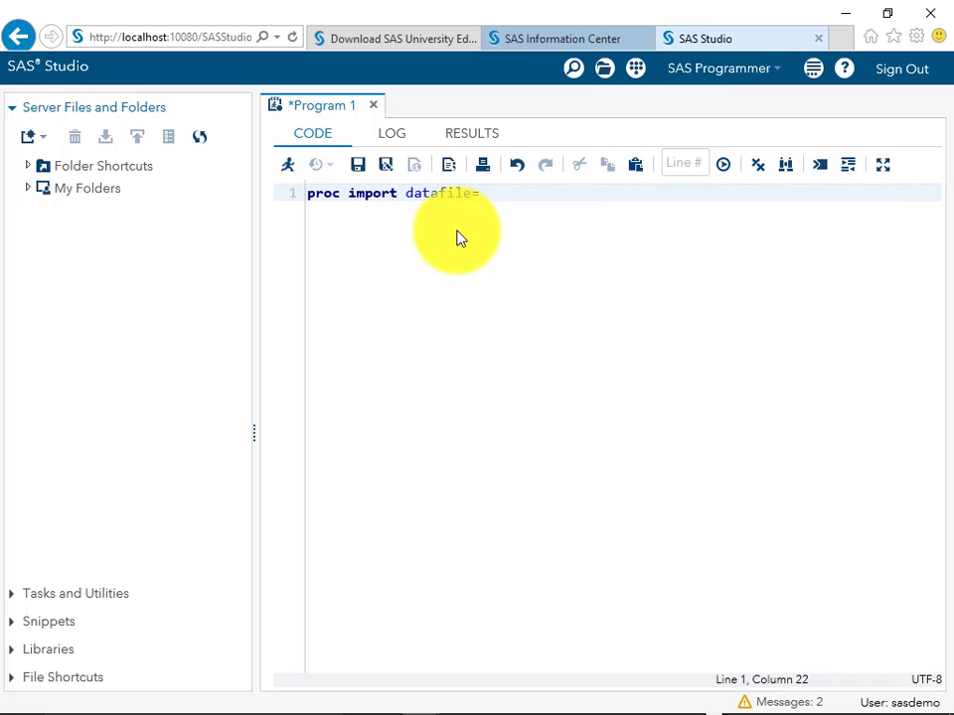
pyautogui.write('"<>')
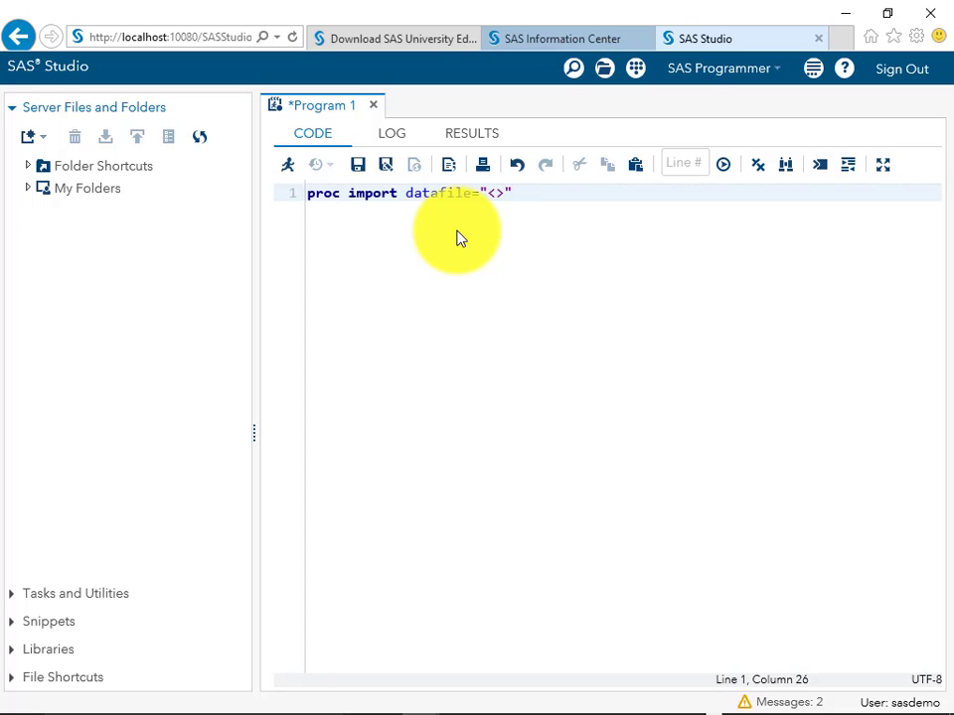
# - Complete the import line with OUT=work.us_sales and DBMS=XLSX
pyautogui.write('O')
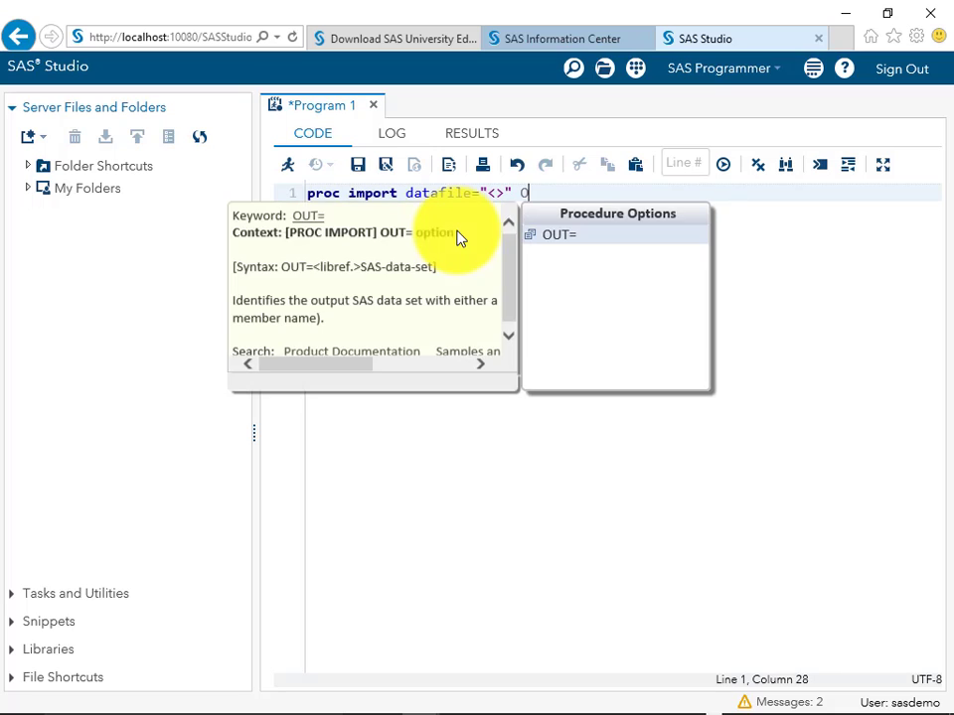
pyautogui.write('UT=work')
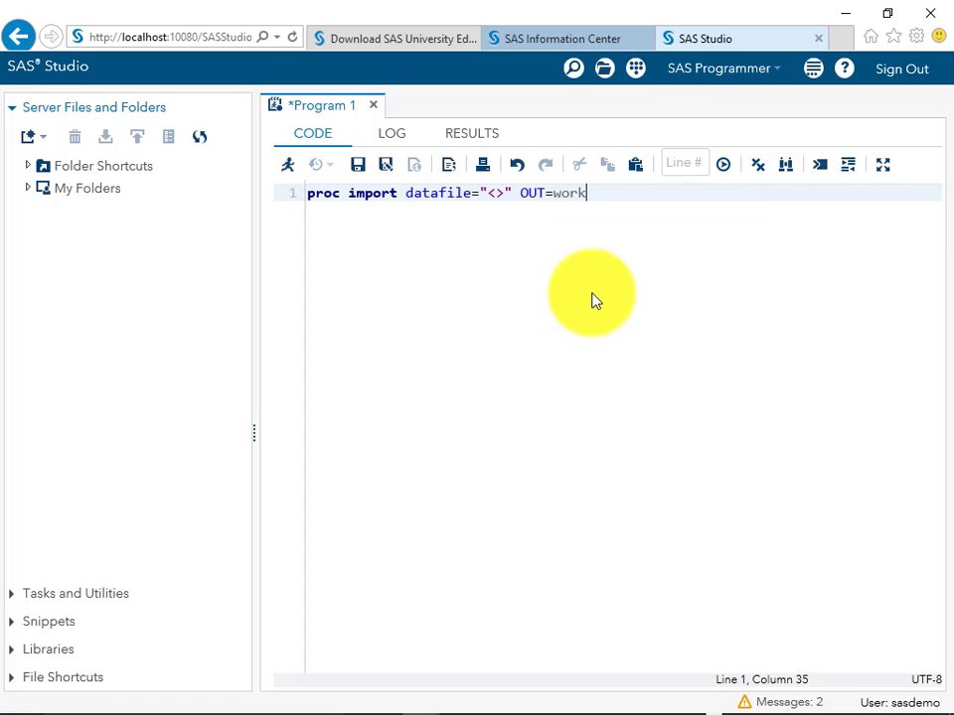
pyautogui.write('.')
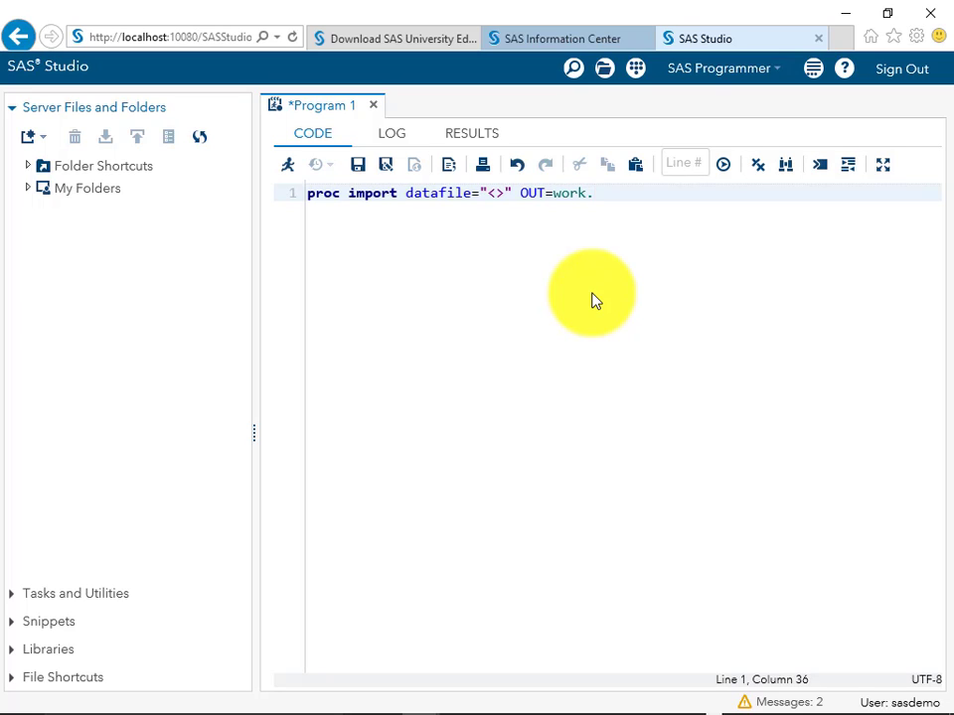
pyautogui.write('u')
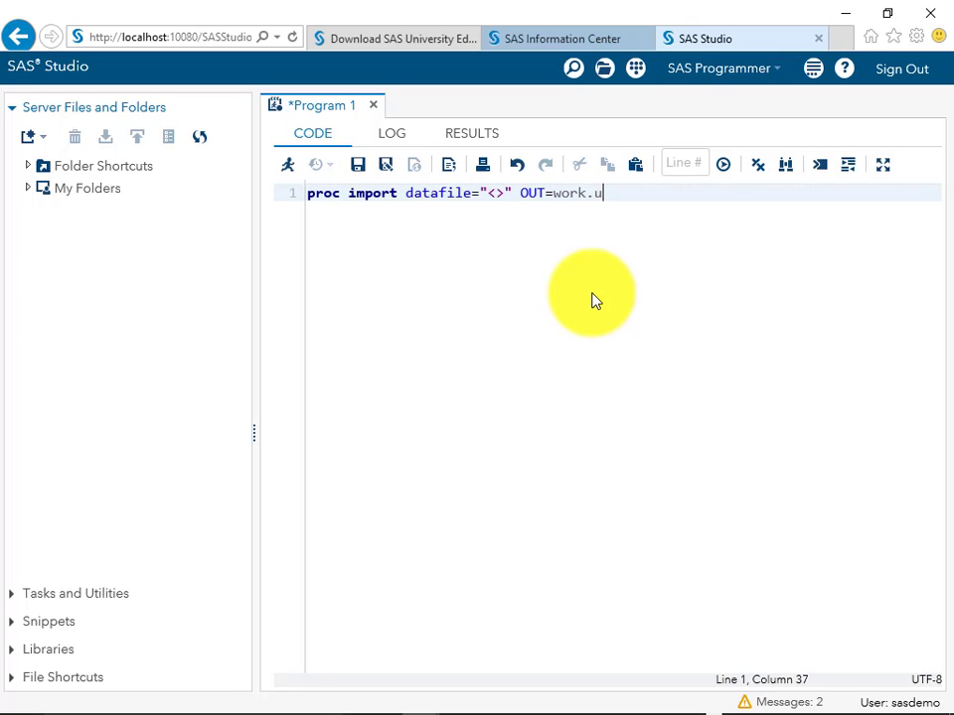
pyautogui.write('s_sales')
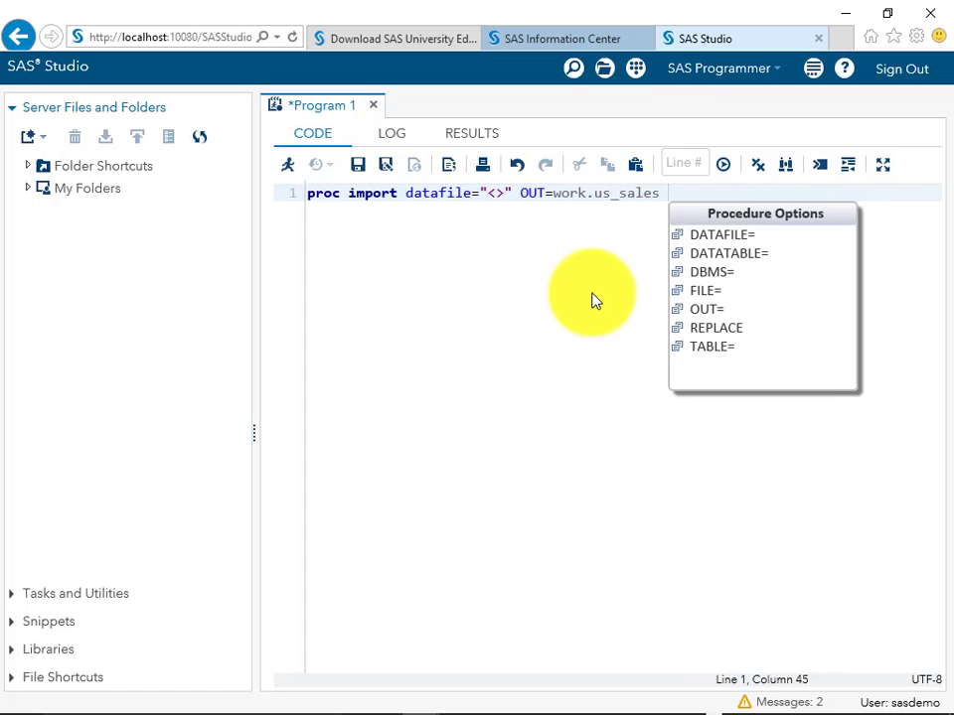
pyautogui.write('D')
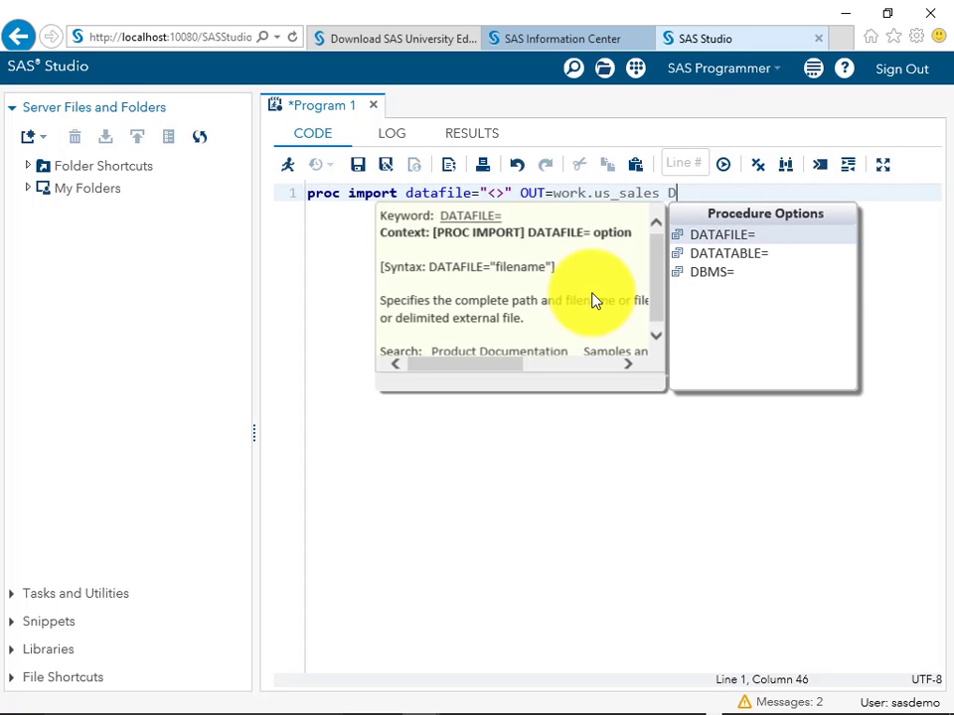
pyautogui.write('BMS=')
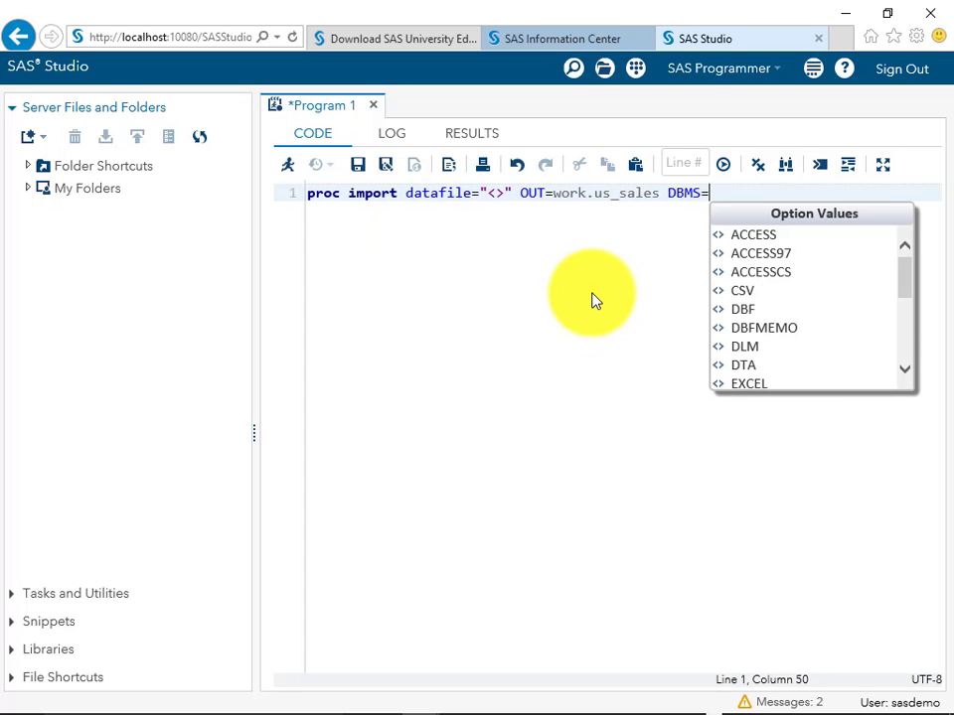
pyautogui.write('X')
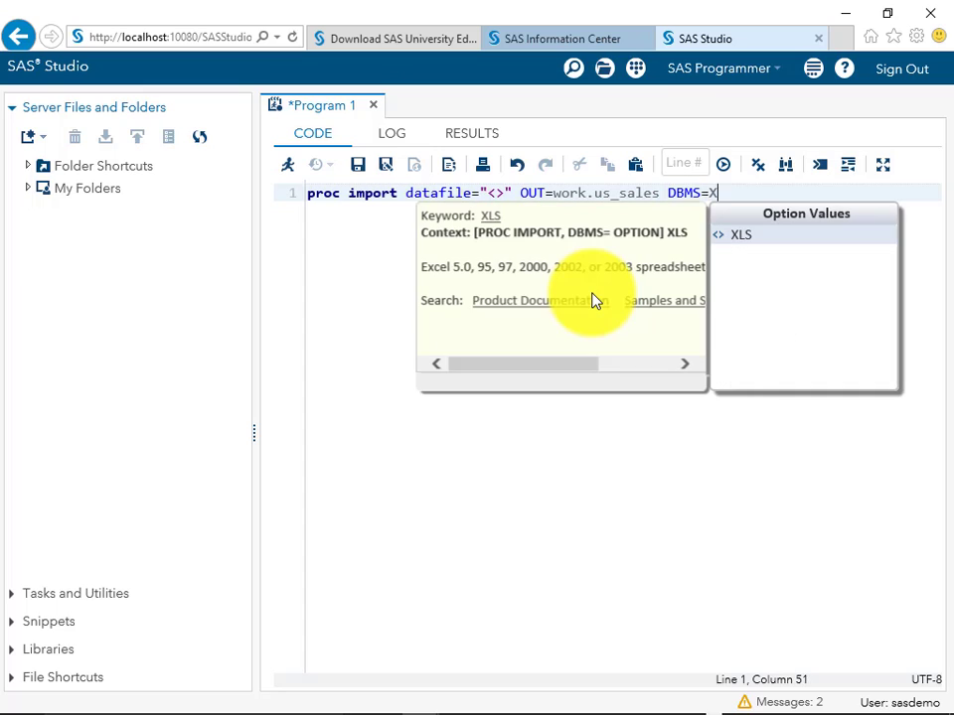
pyautogui.write('LS')
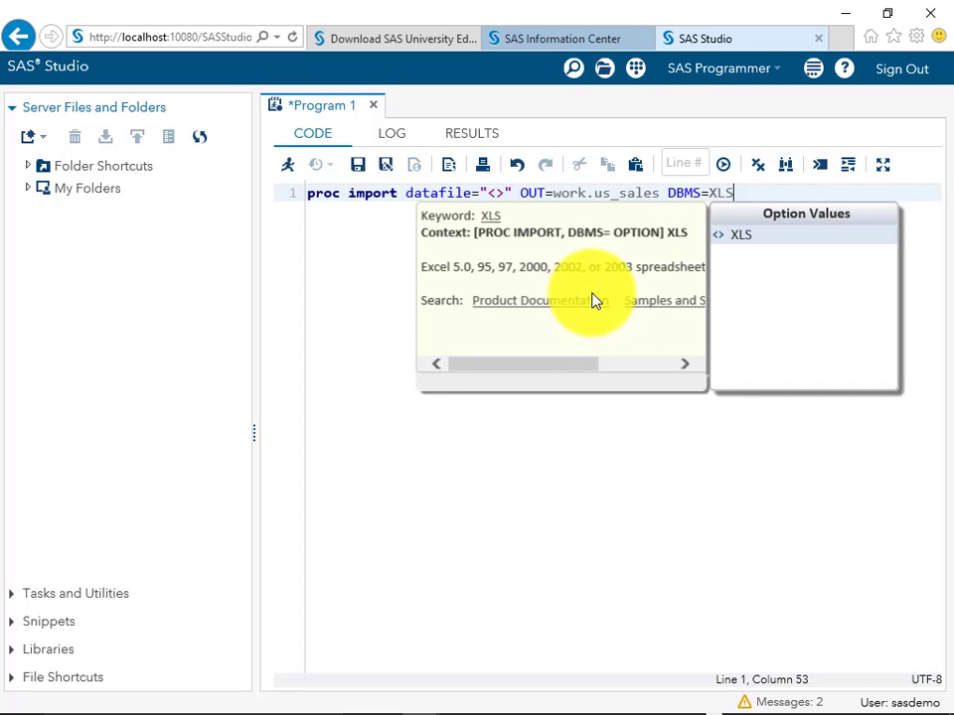
pyautogui.write('X;')
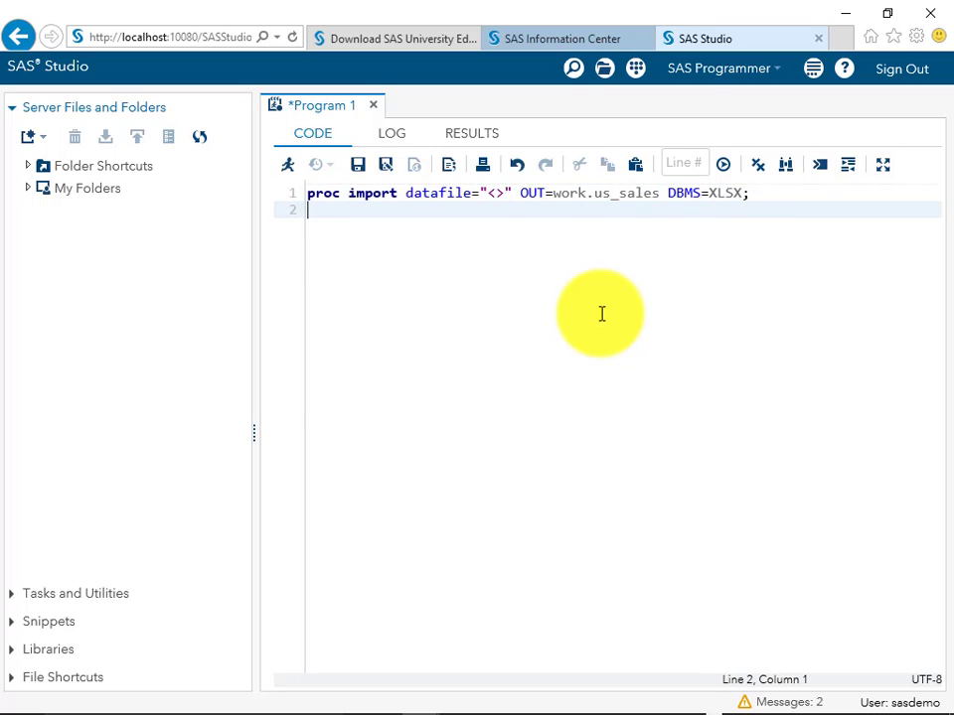
# - Close the import with run; and add PROC PRINT Data=work.sales; run; below it
pyautogui.write('run;')
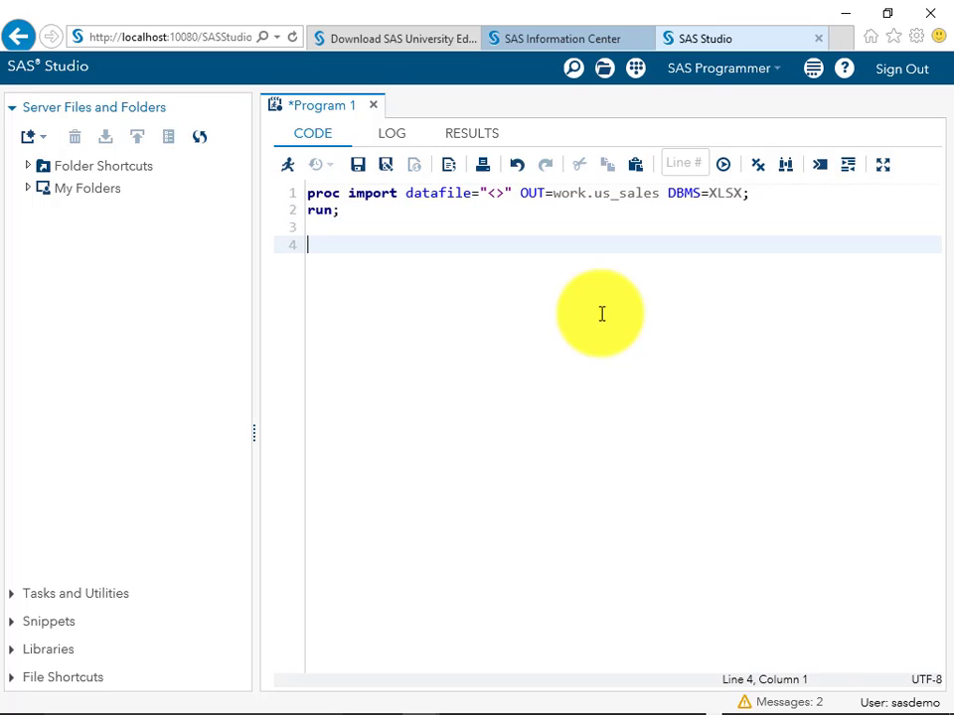
pyautogui.write('PROC')
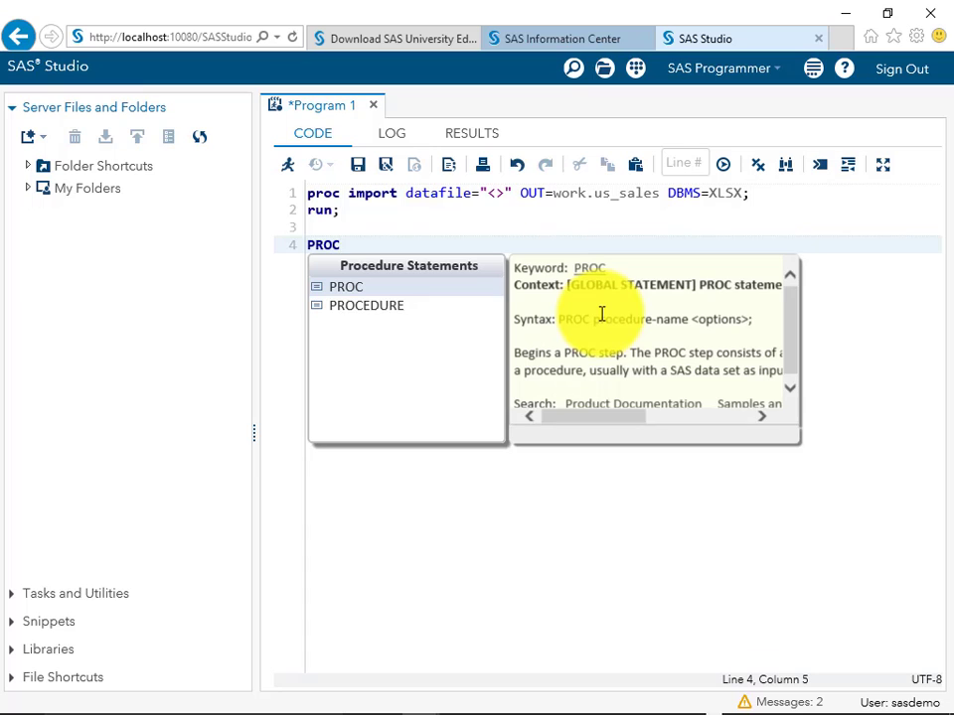
pyautogui.write('PR')
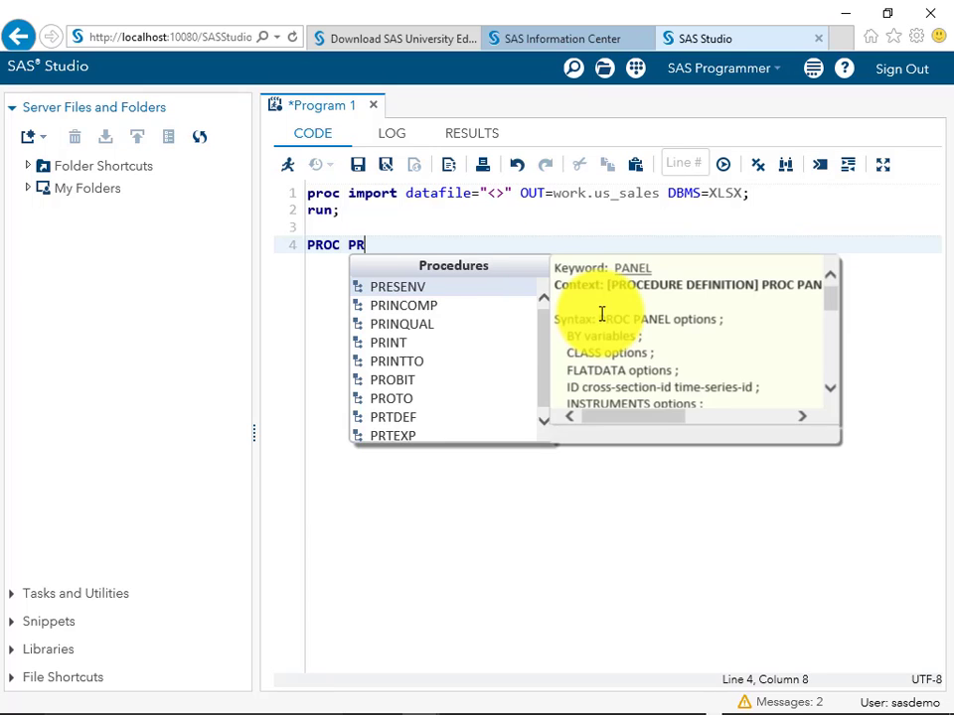
pyautogui.write('IN')
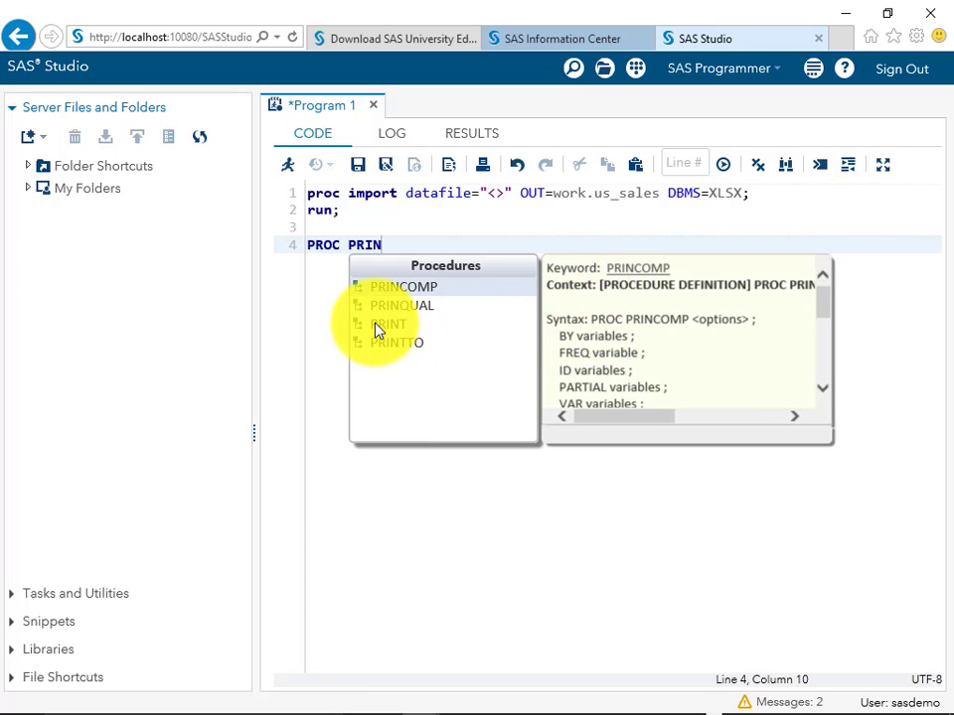
pyautogui.write('T D')
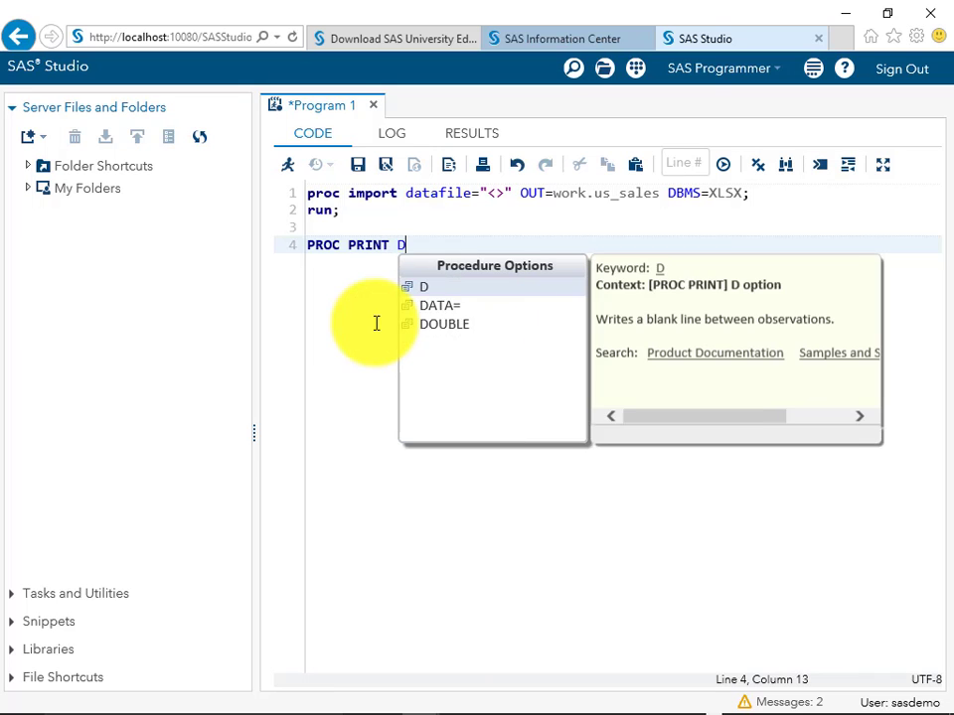
pyautogui.write('ata')
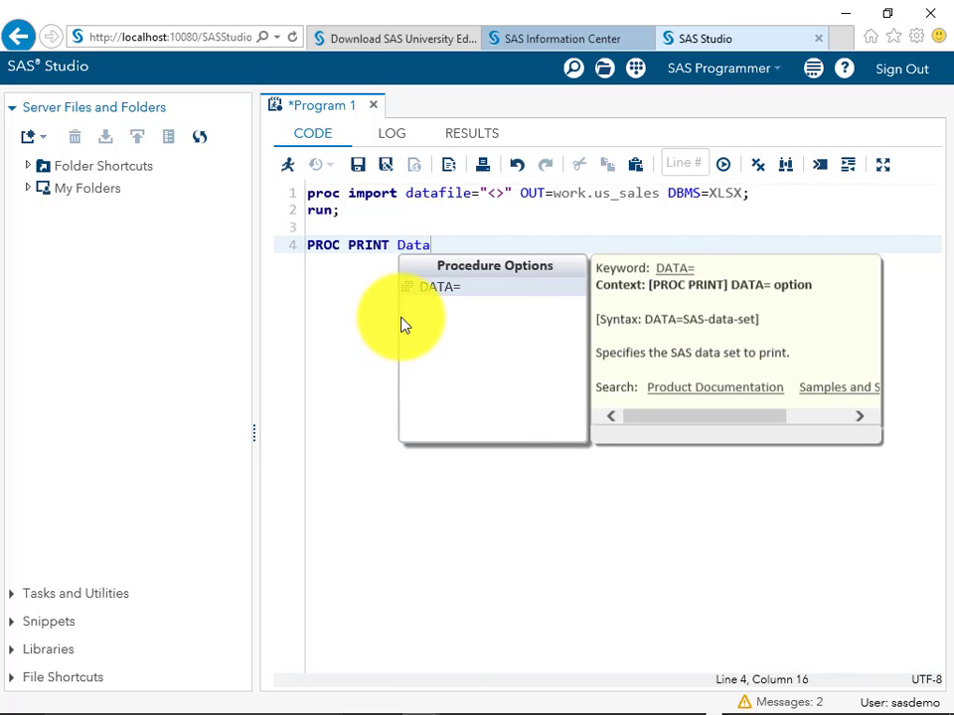
pyautogui.write('=')
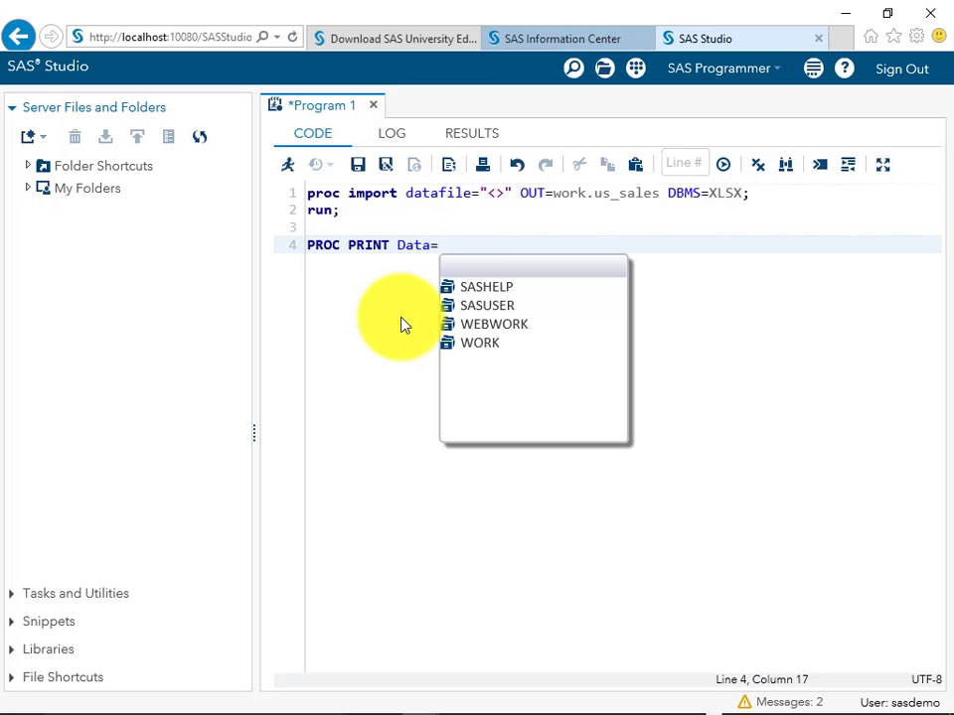
pyautogui.write('work.sa')
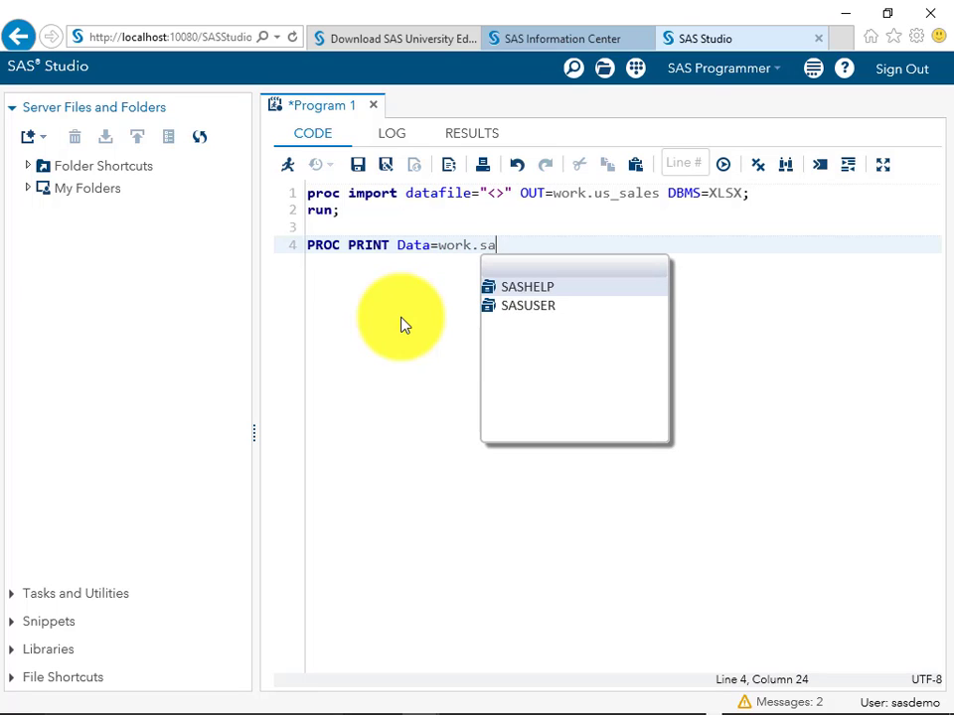
pyautogui.write('les')
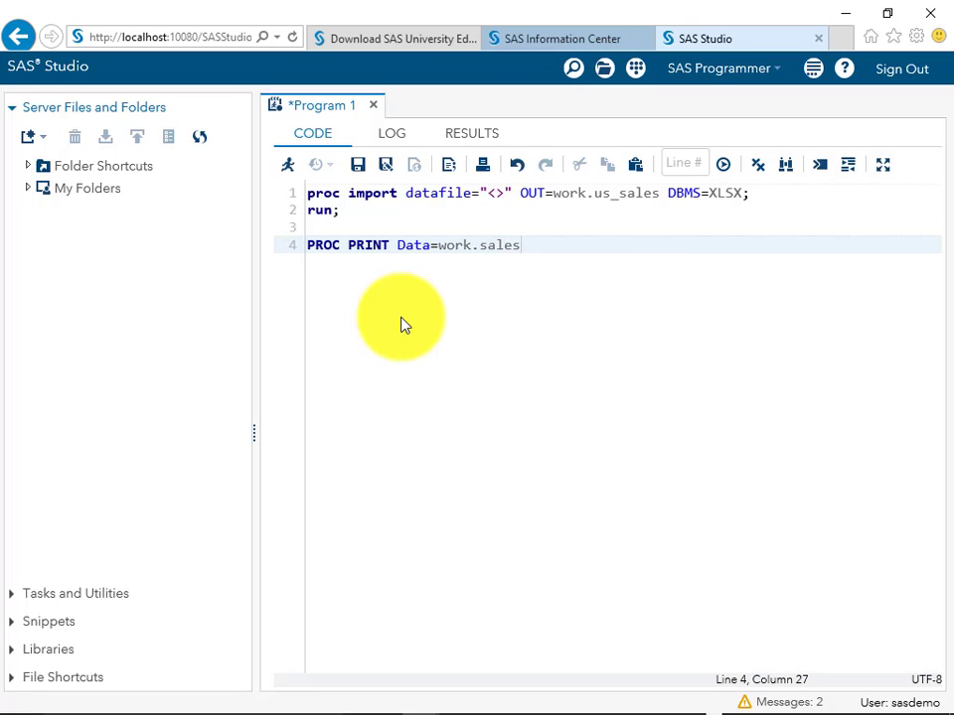
pyautogui.write(';')
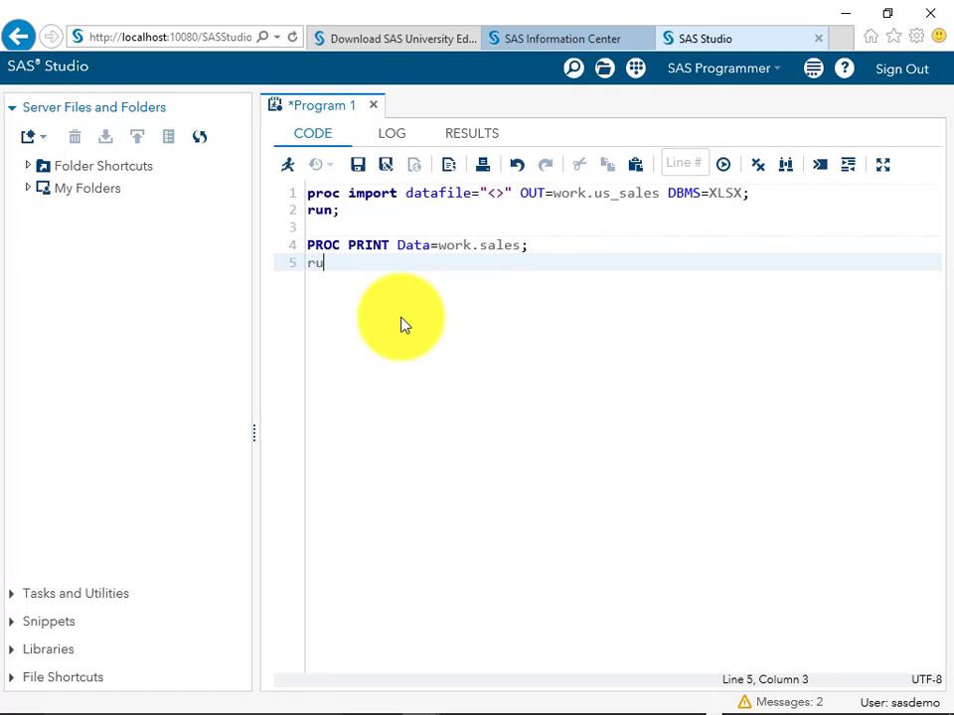
pyautogui.write('n;')
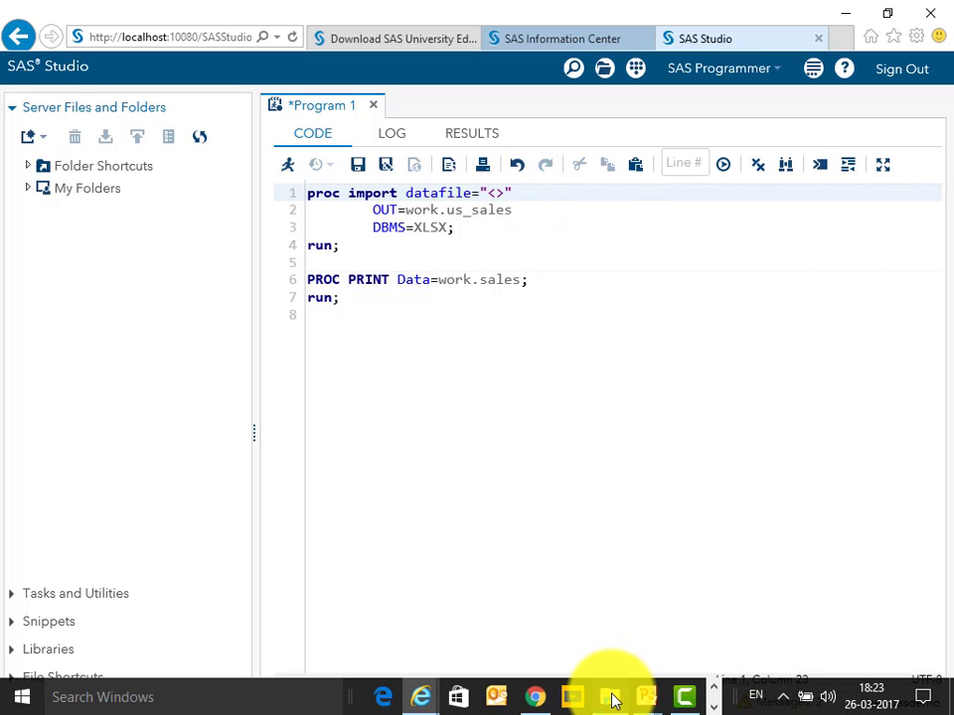
pyautogui.click(572, 696)
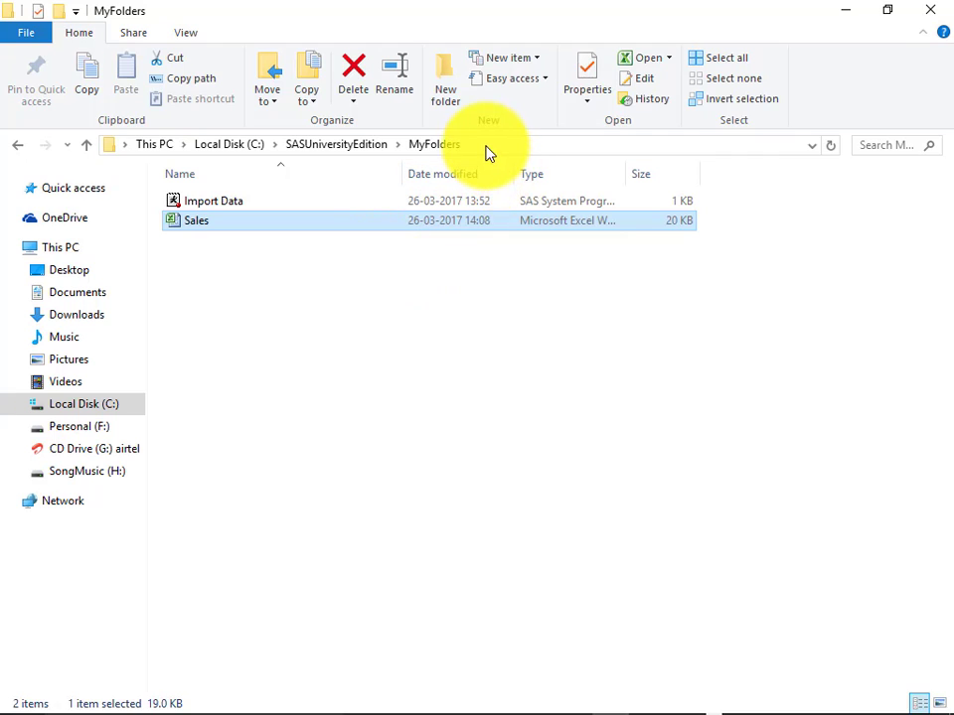
pyautogui.click(486, 145)
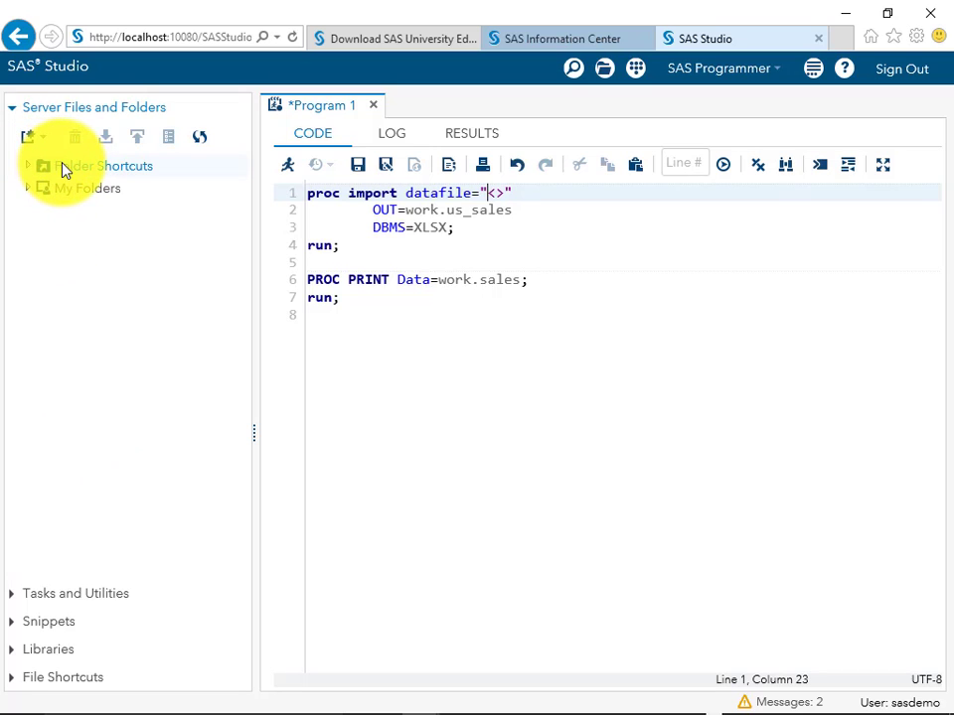
# - Copy the location /folders/myshortcuts/MyFolders/Sales.xlsx from the Sales.xlsx properties
pyautogui.click(109, 166)
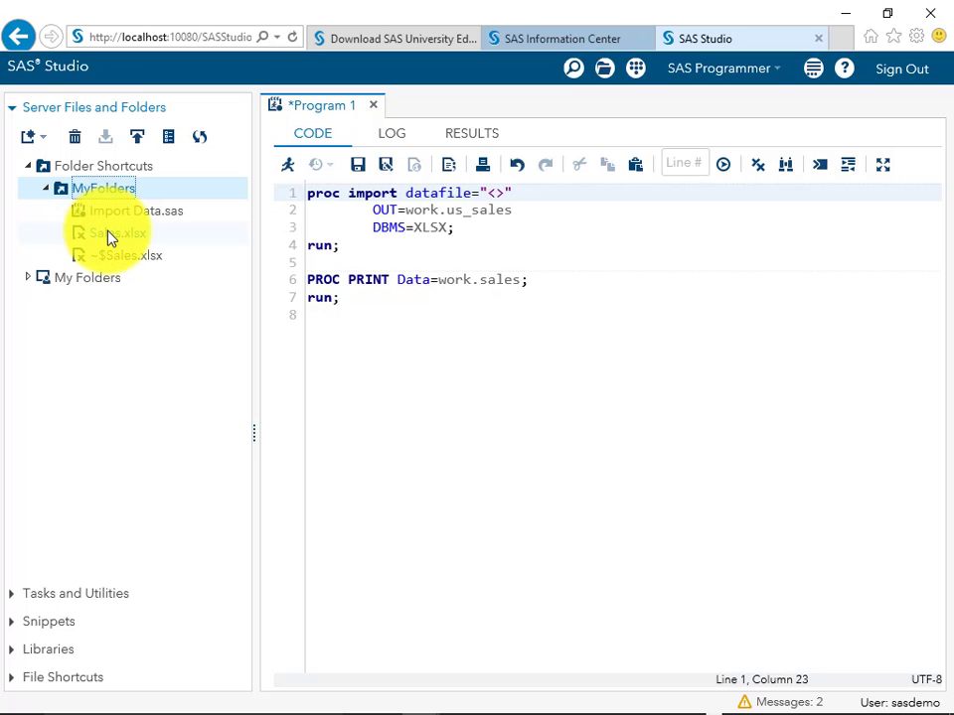
pyautogui.rightClick(109, 233)
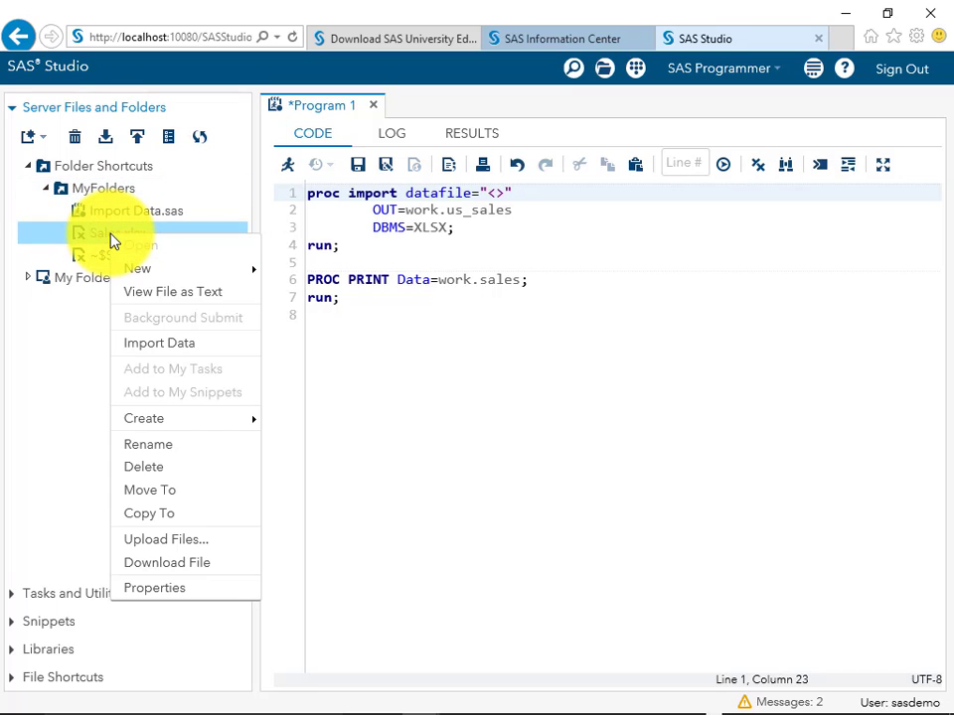
pyautogui.click(318, 531)
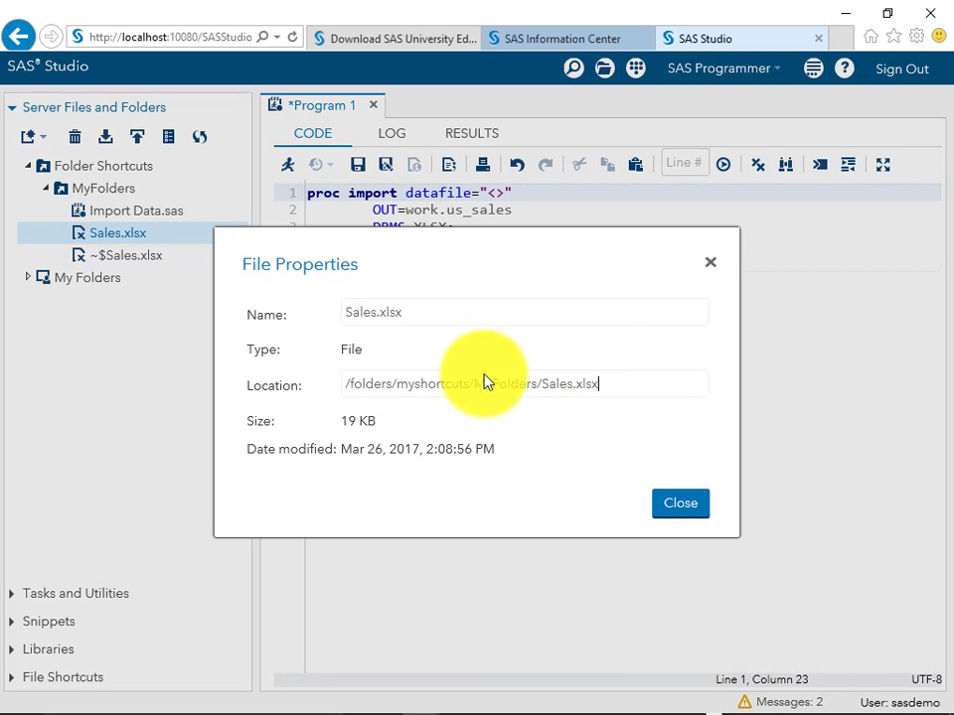
pyautogui.tripleClick(475, 384)
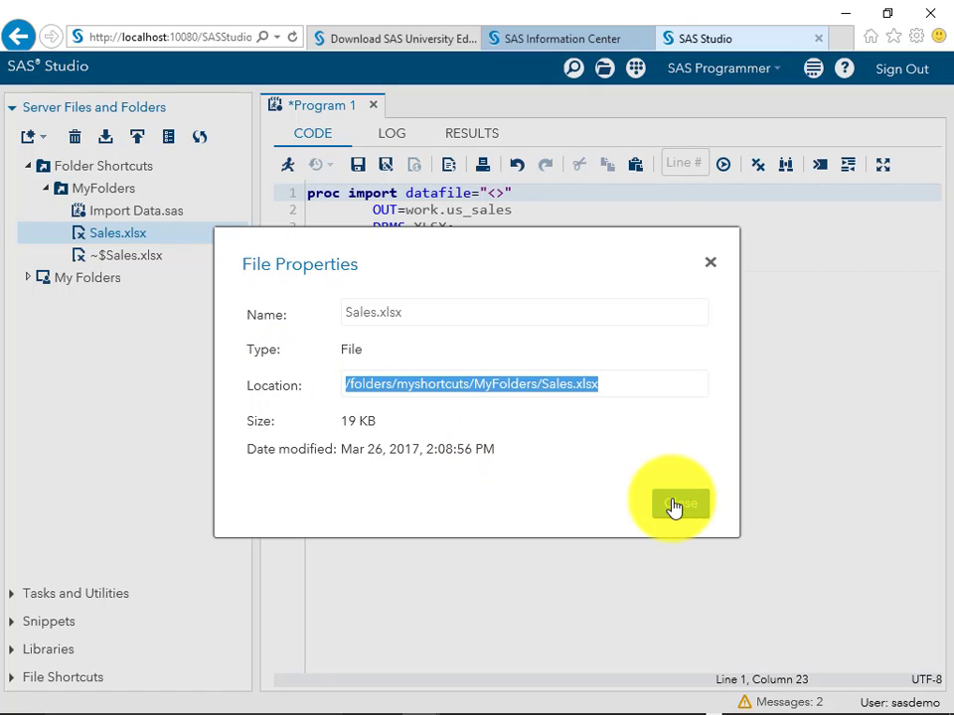
pyautogui.click(674, 504)
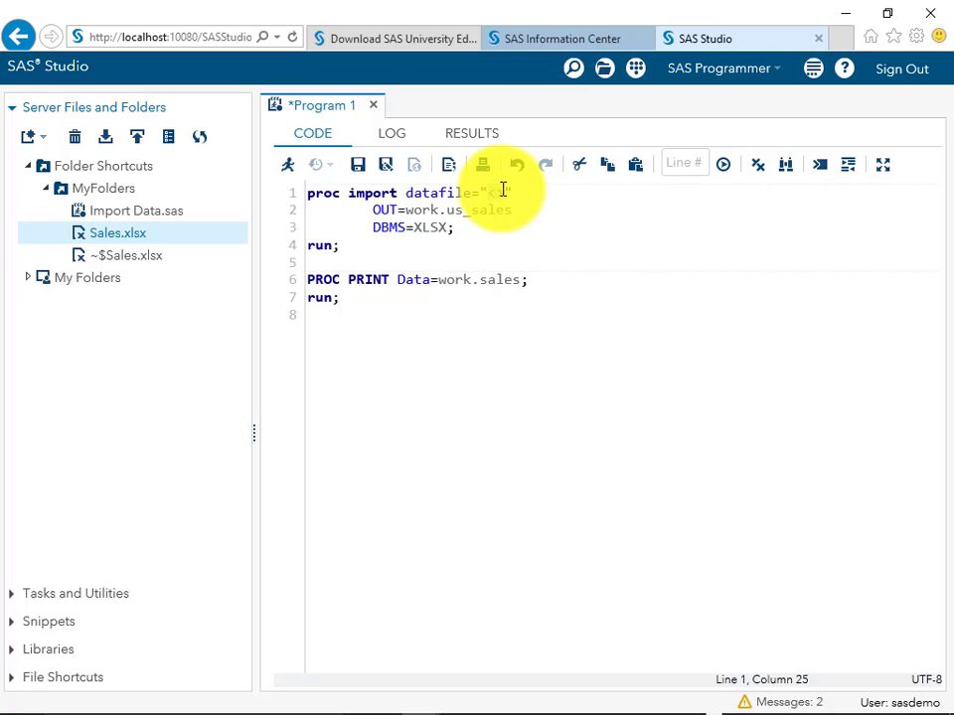
# - Set datafile to /folders/myshortcuts/MyFolders/Sales.xlsx, run, and review the printed US sales results
pyautogui.write('/folders/myshortcuts/MyFolders/Sales.xlsx')
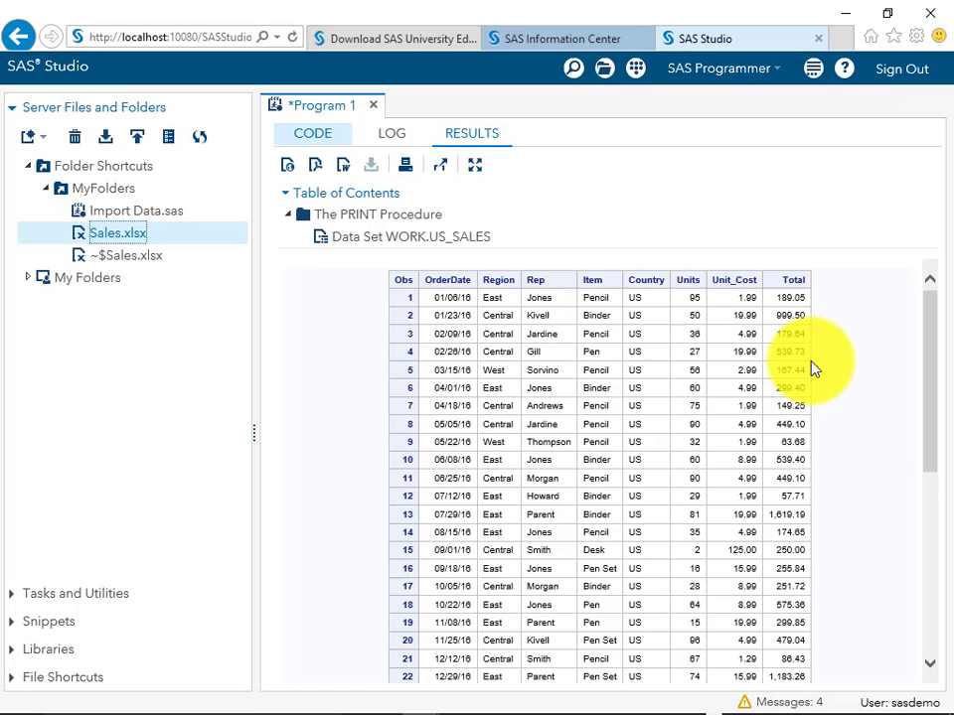
pyautogui.moveTo(932, 365)
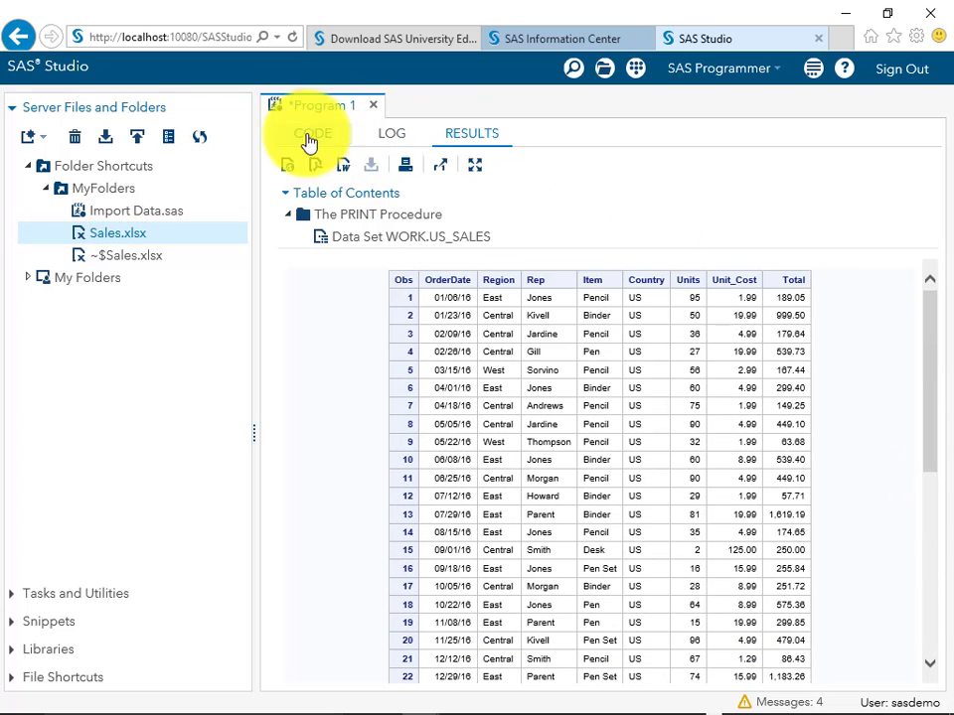
pyautogui.click(312, 133)
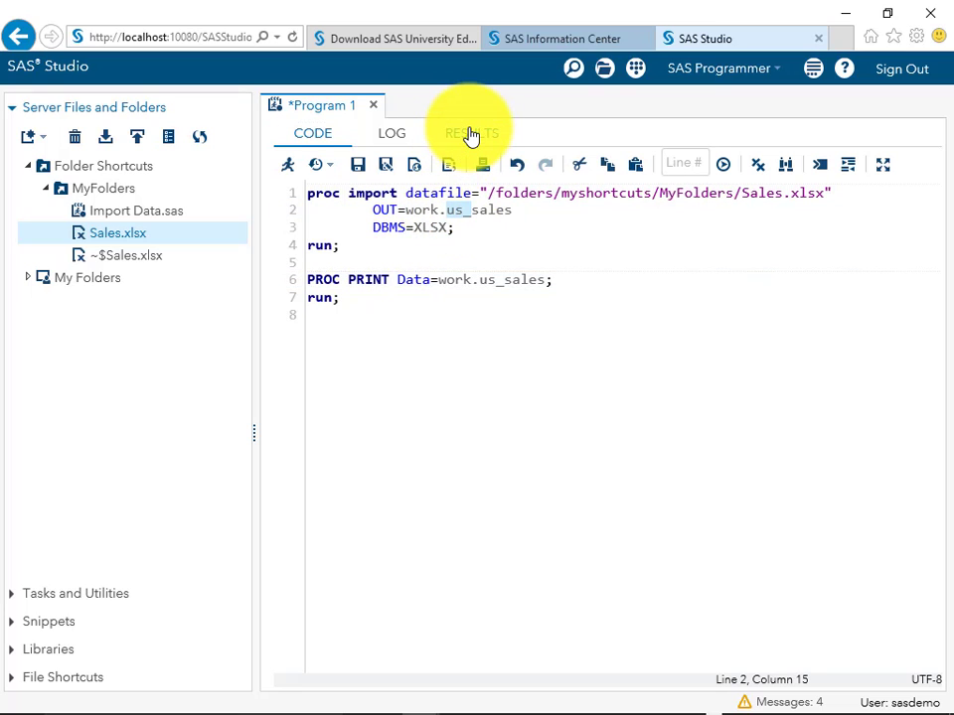
pyautogui.click(471, 132)
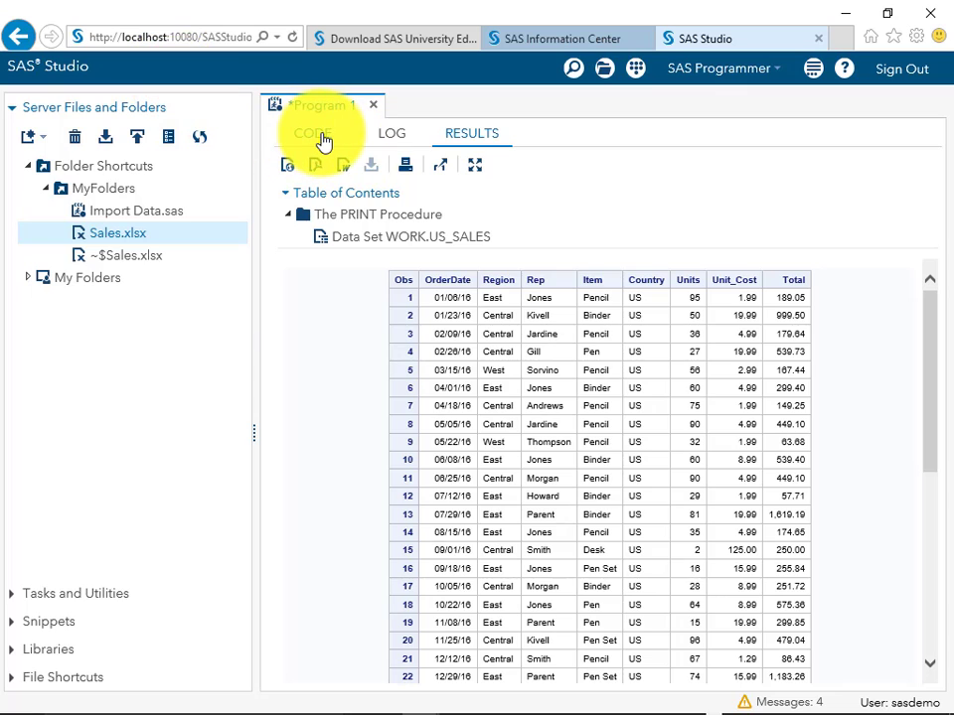
pyautogui.click(313, 133)
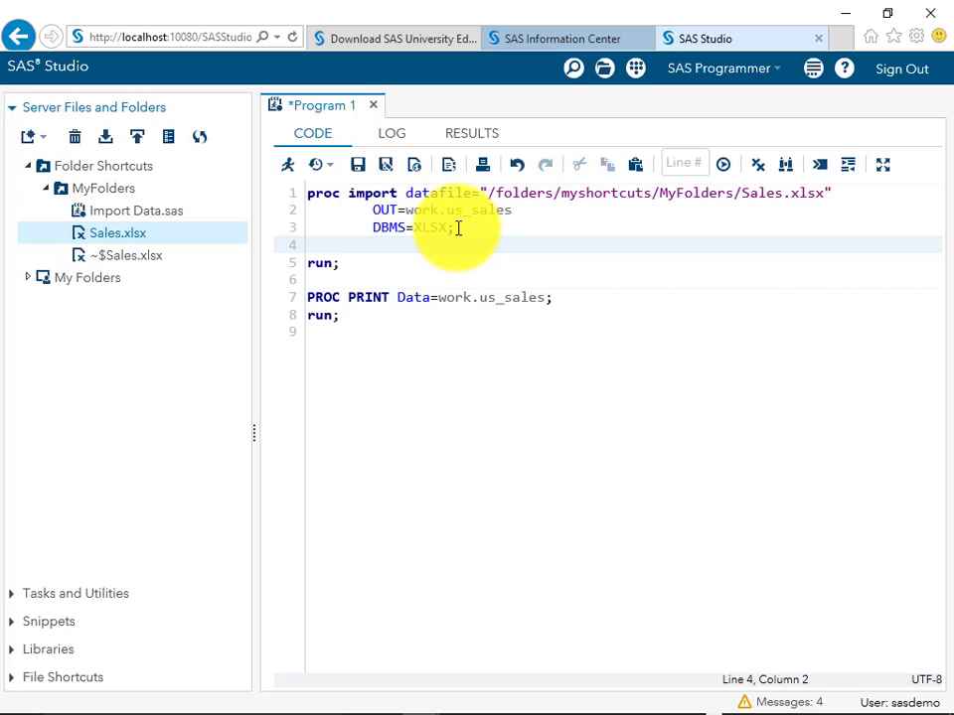
# - Add sheet="unitedkingdom" to the import step for the work.uk_sales run
pyautogui.write('sheet=')
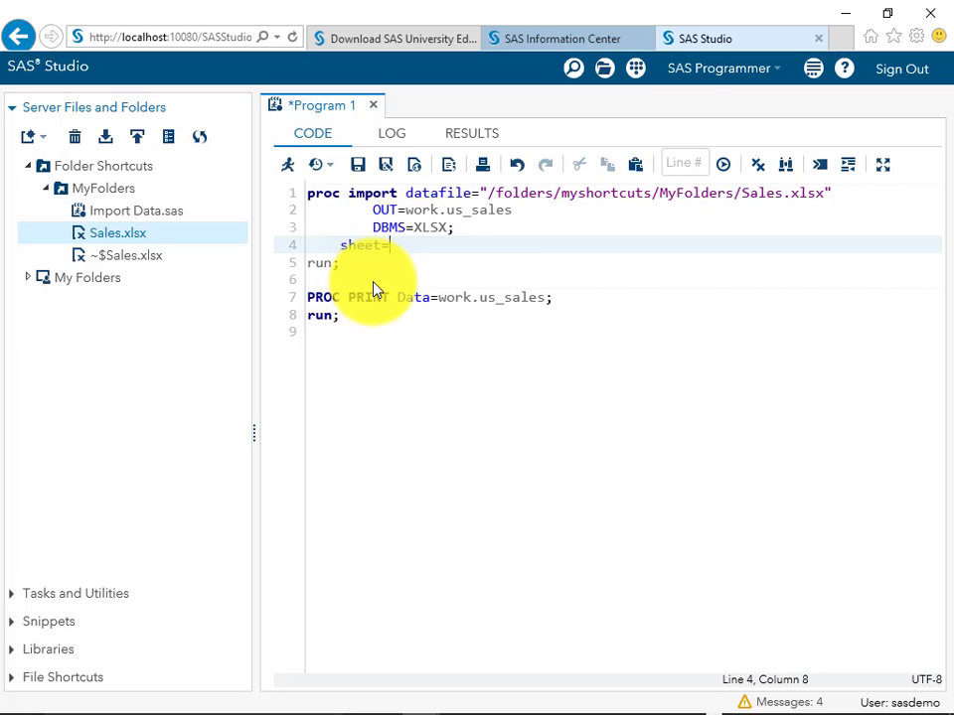
pyautogui.write('un')
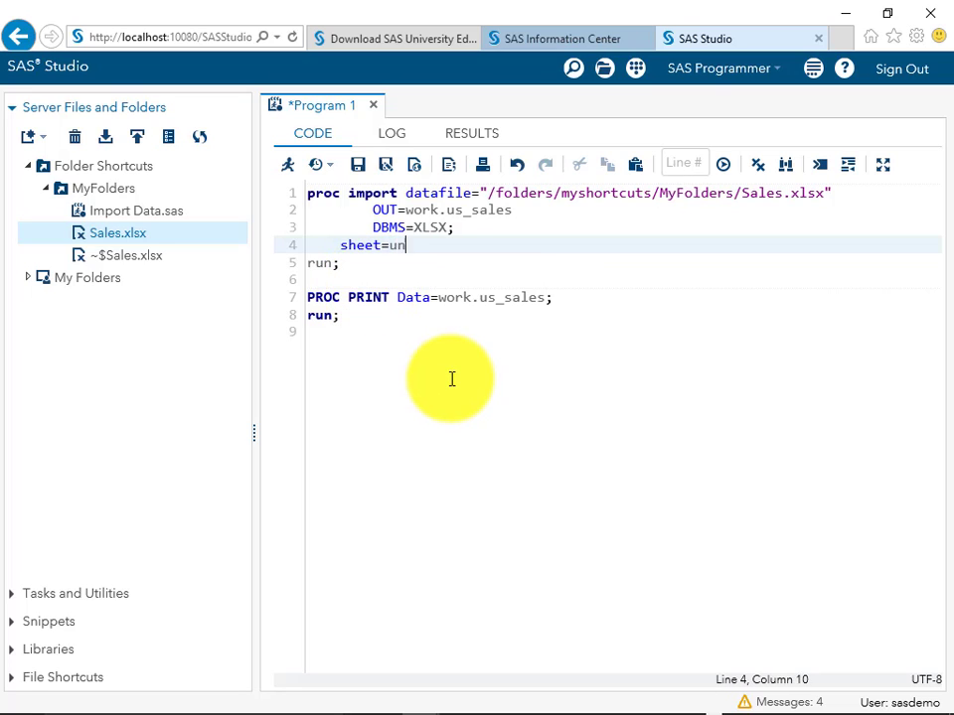
pyautogui.write('ited')
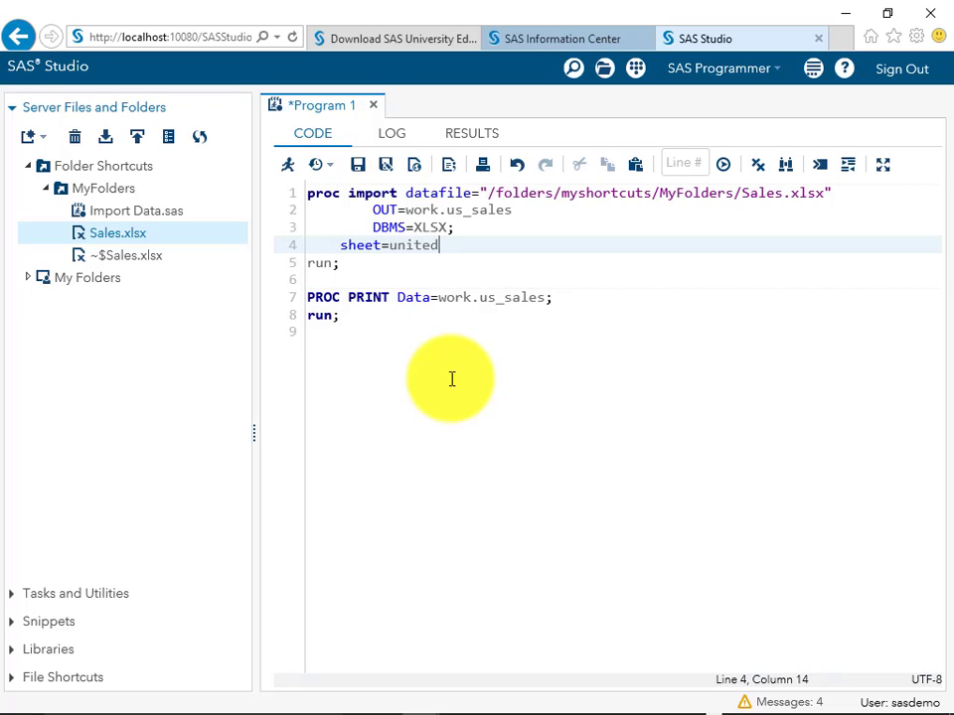
pyautogui.write('kingdom')
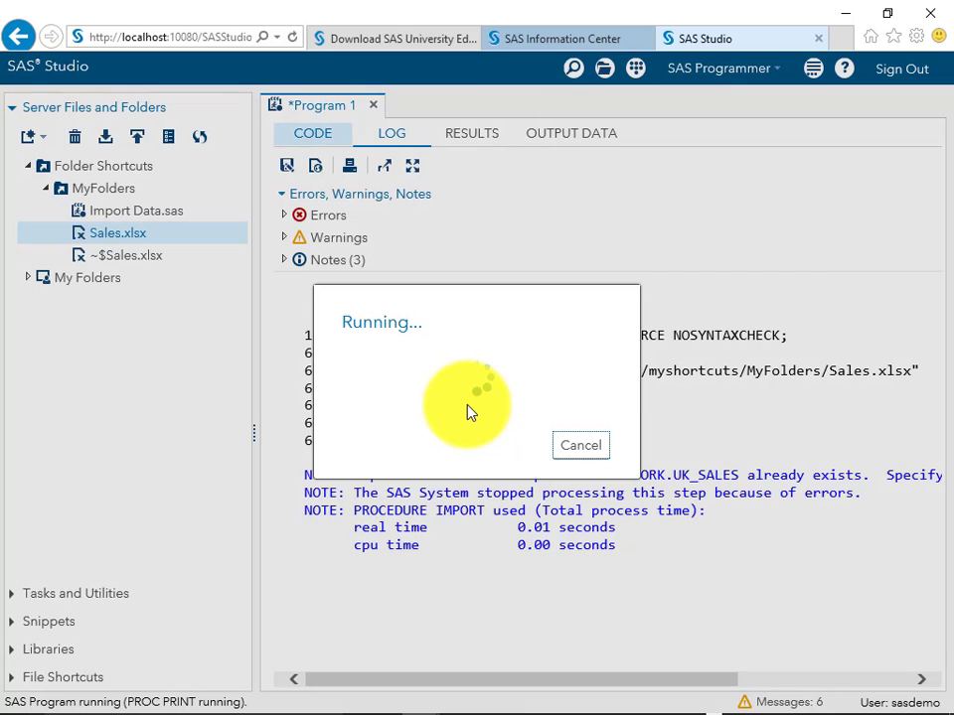
# - Review the WORK.UK_SALES results listing, then return to the program code
pyautogui.click(471, 133)
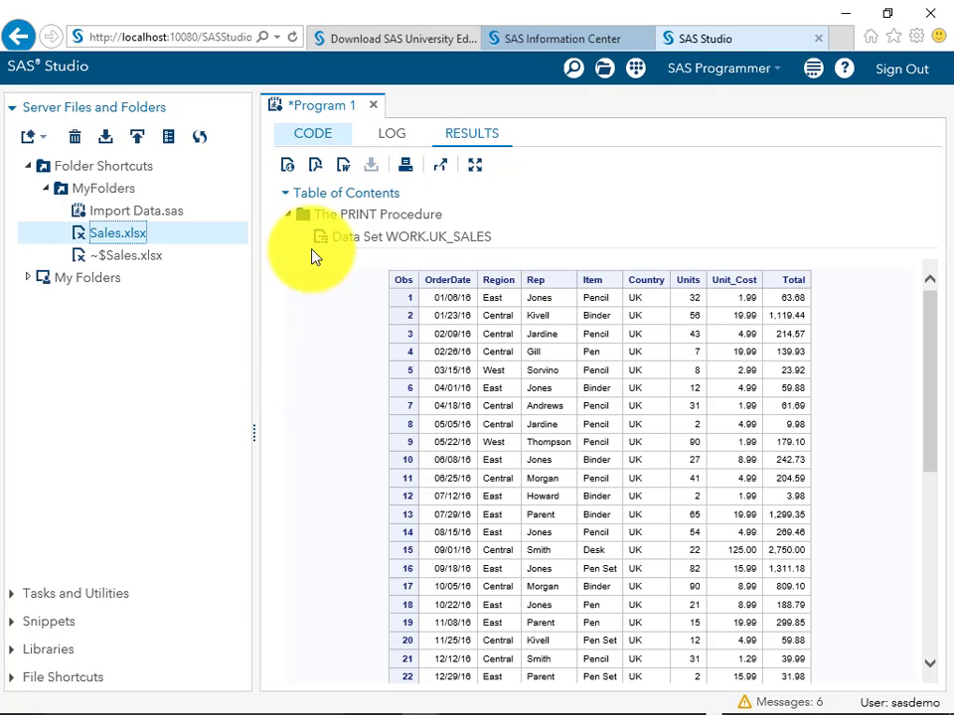
pyautogui.click(312, 134)
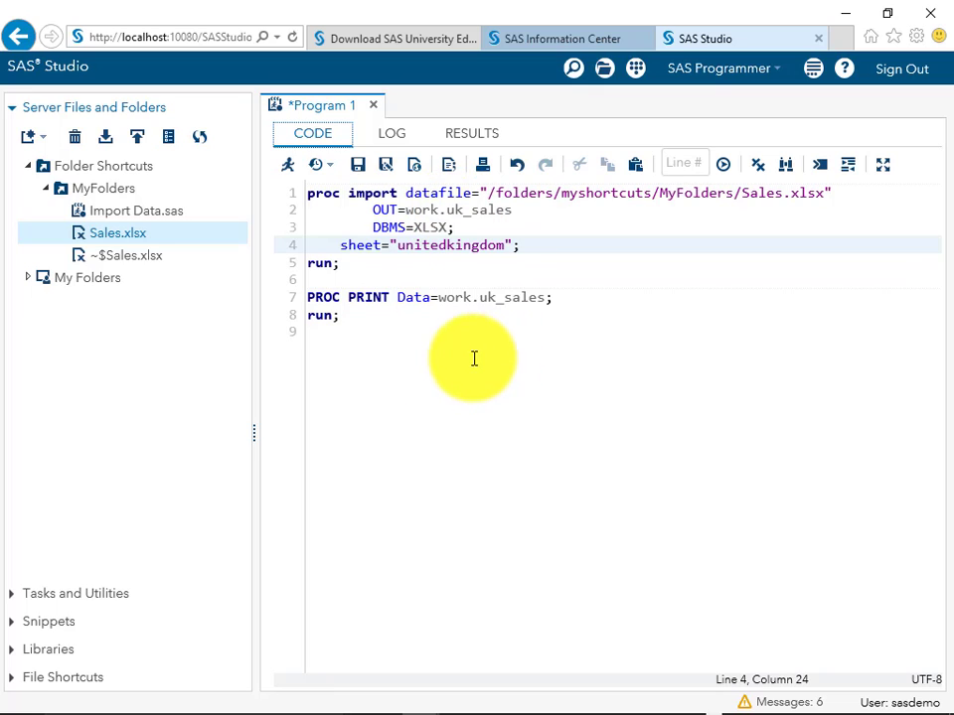
pyautogui.moveTo(51, 586)
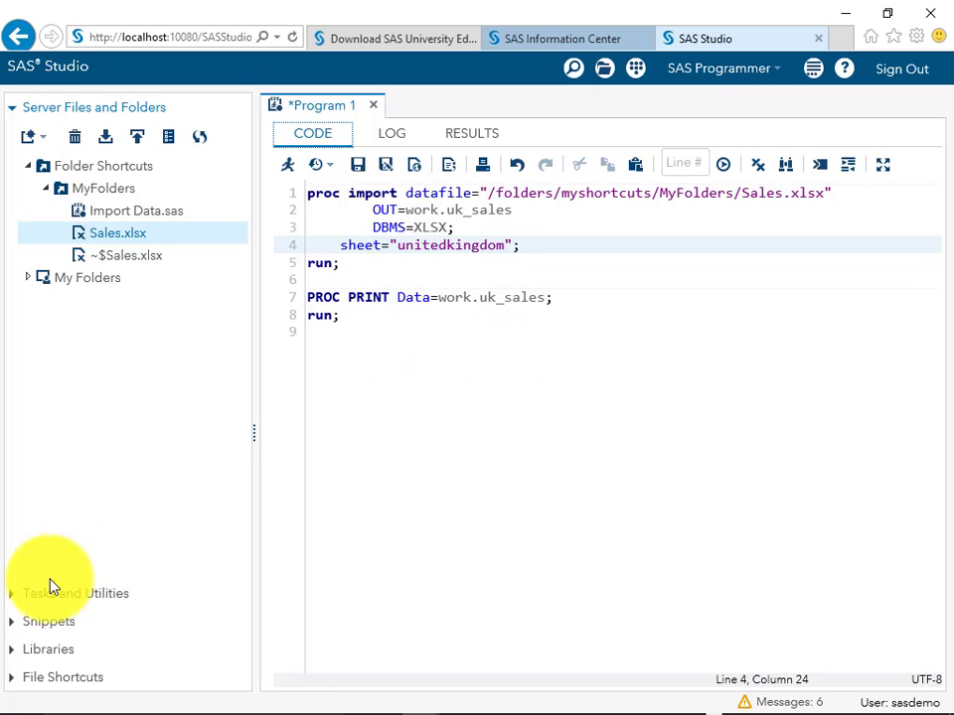
# - Expand My Libraries > WORK to show the UK_SALES and US_SALES tables, then switch applications
pyautogui.click(47, 191)
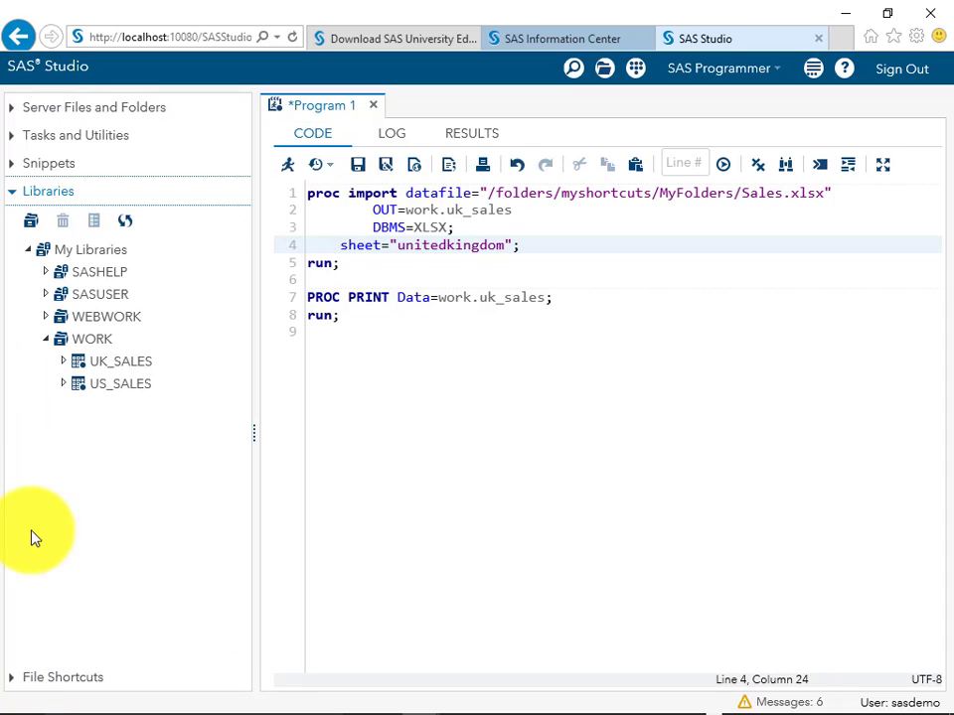
pyautogui.click(120, 361)
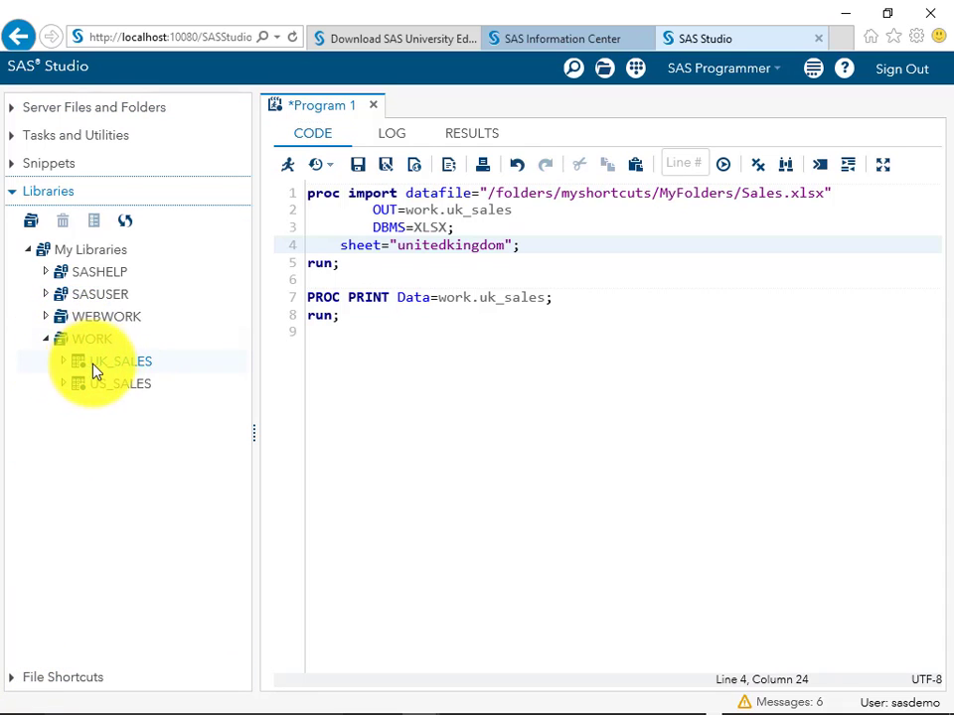
pyautogui.click(122, 361)
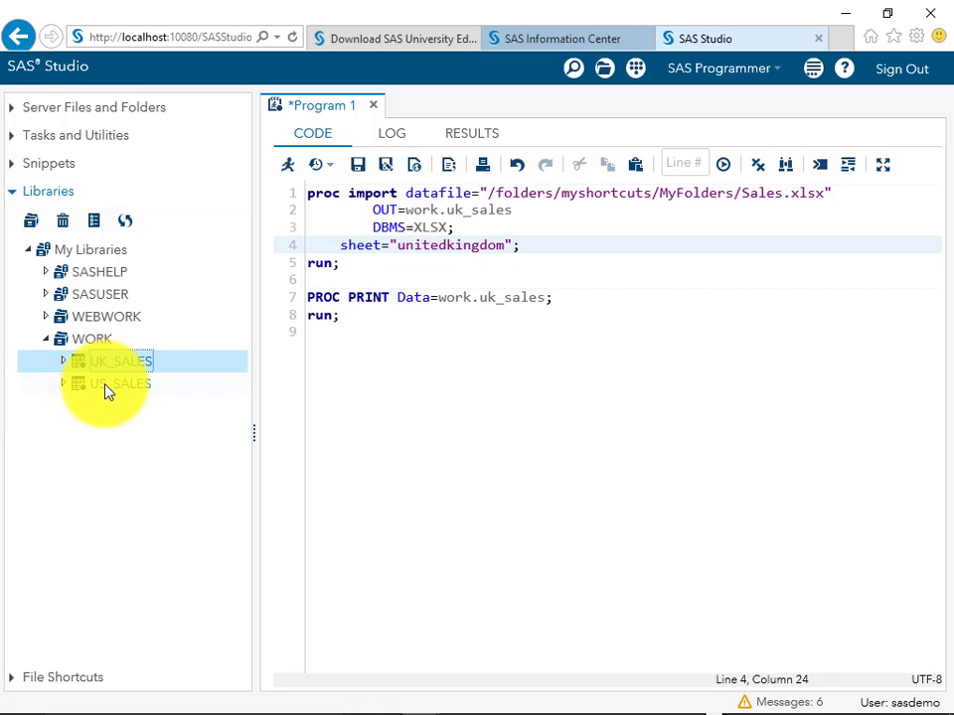
pyautogui.click(121, 383)
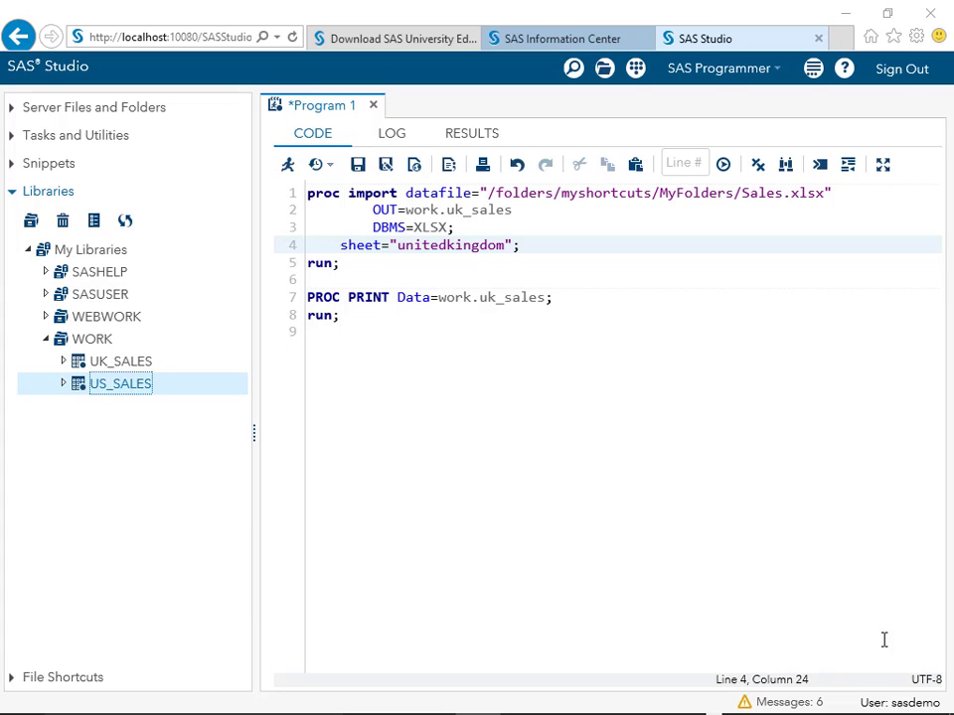
pyautogui.press('alt+tab')
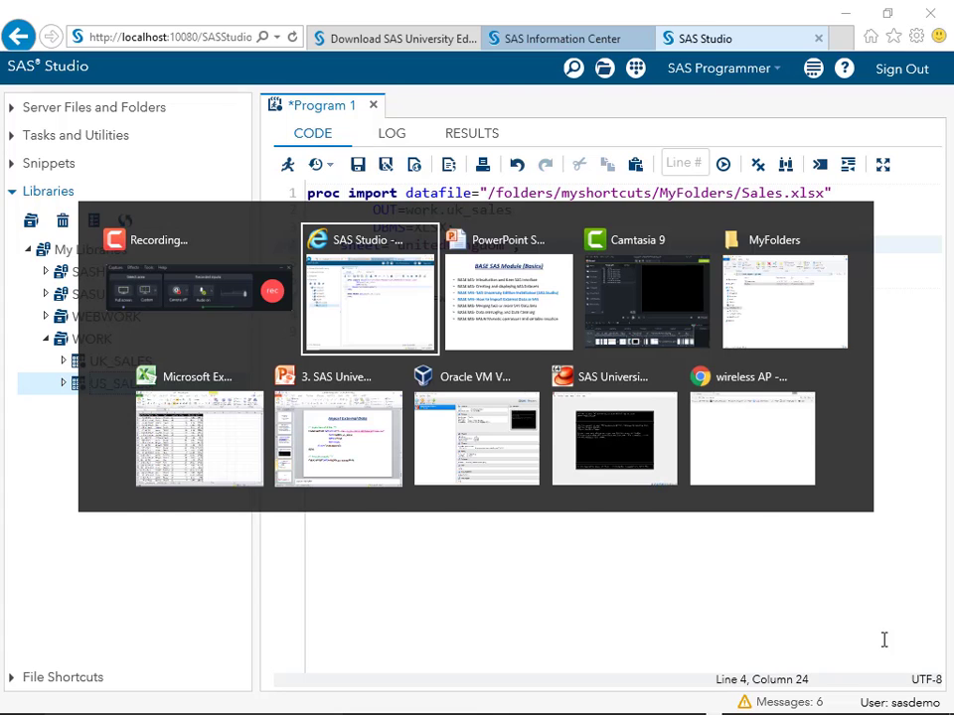